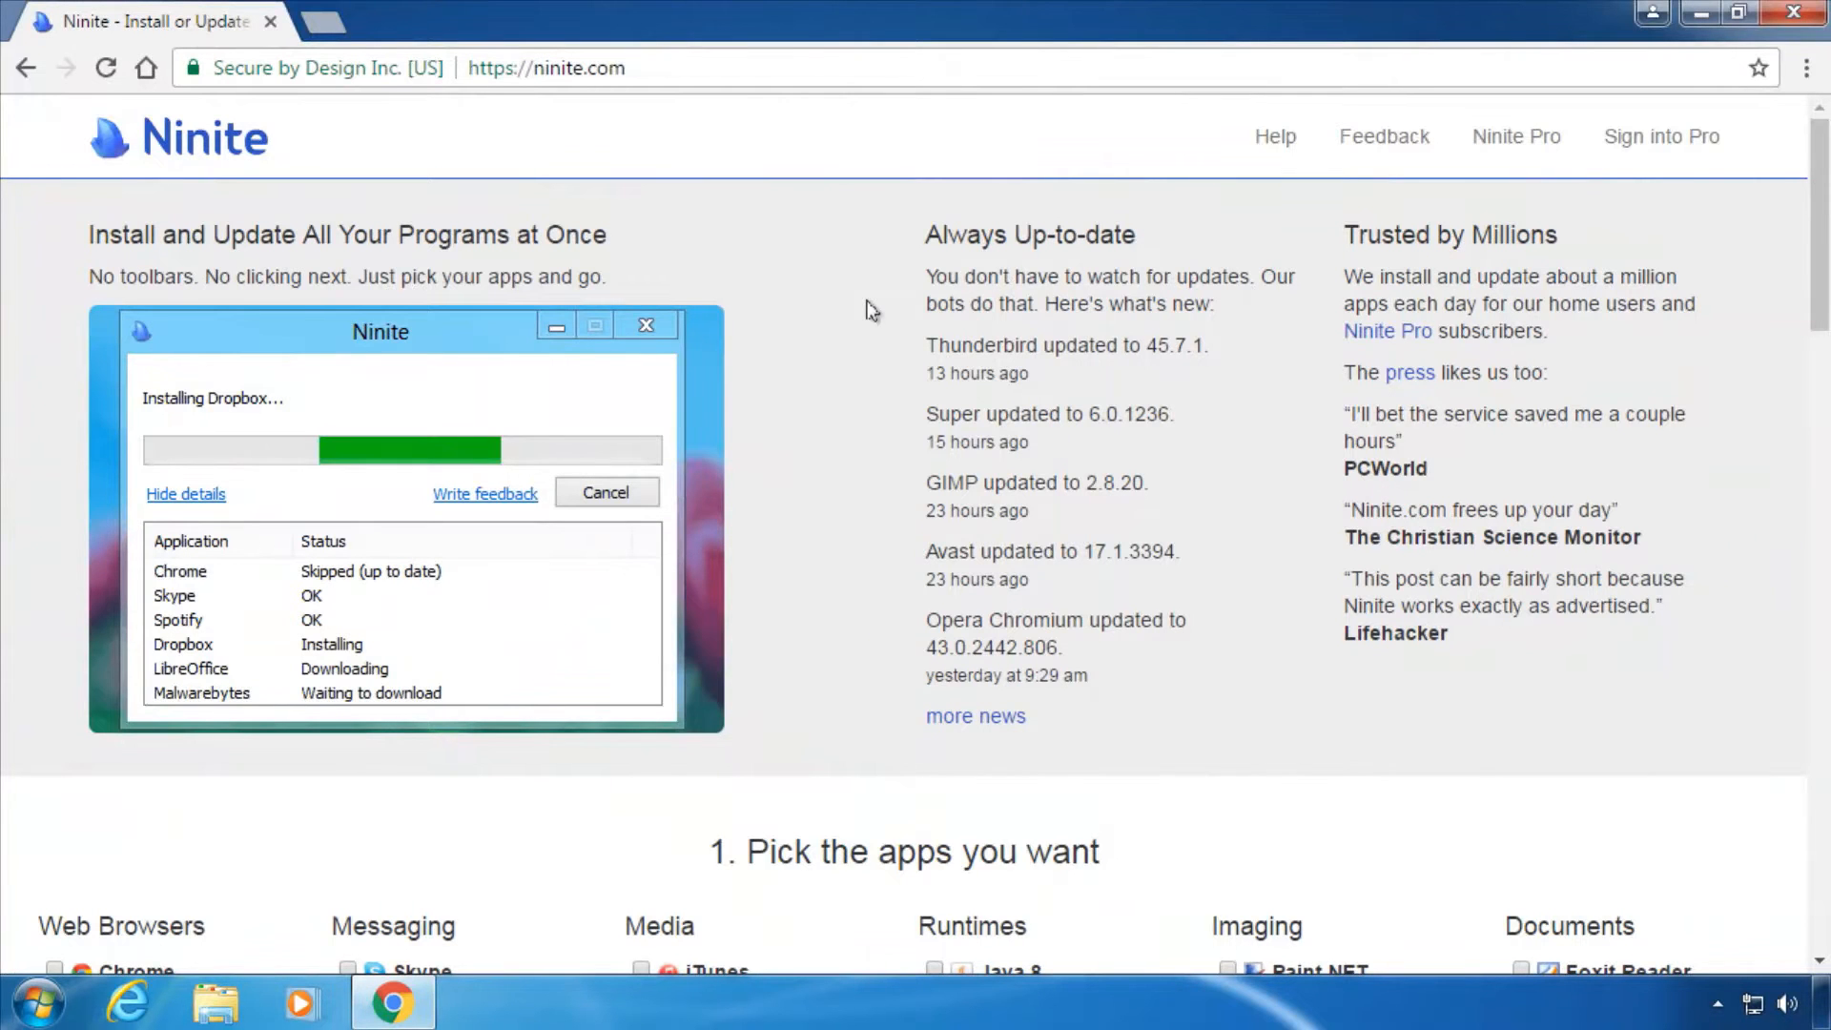
pyautogui.moveTo(806, 277)
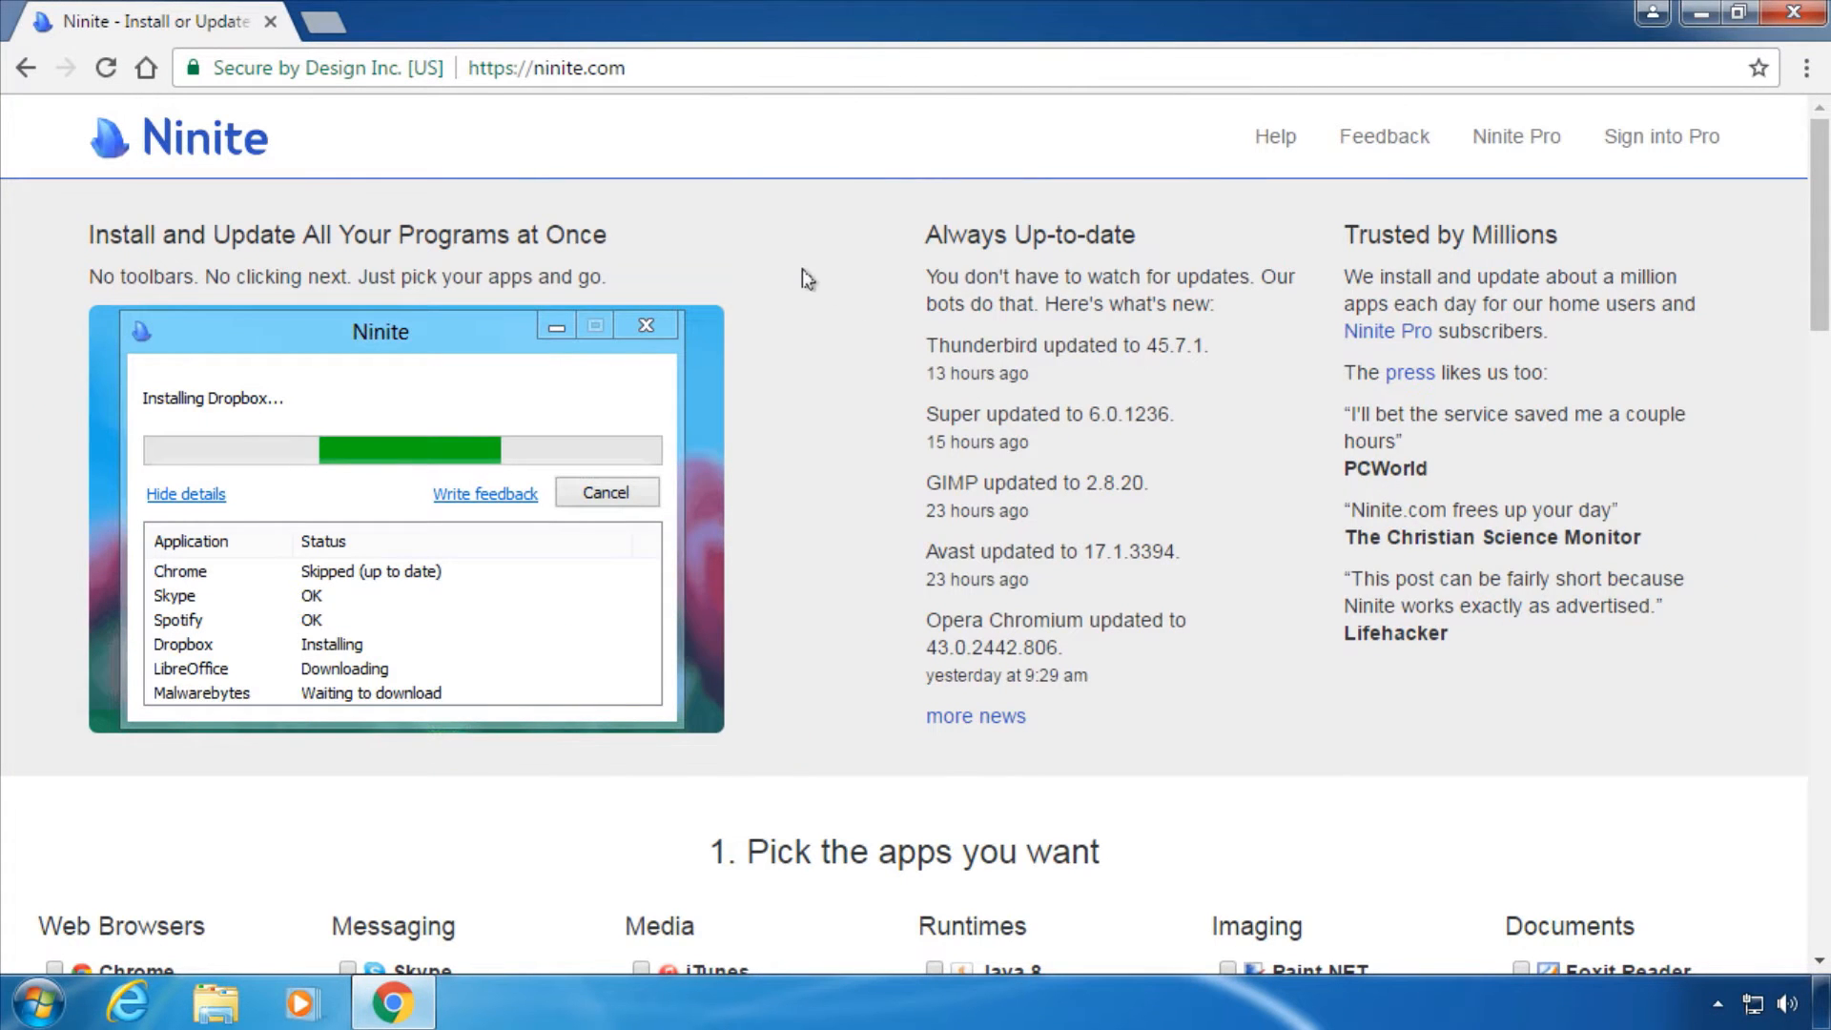
pyautogui.moveTo(881, 309)
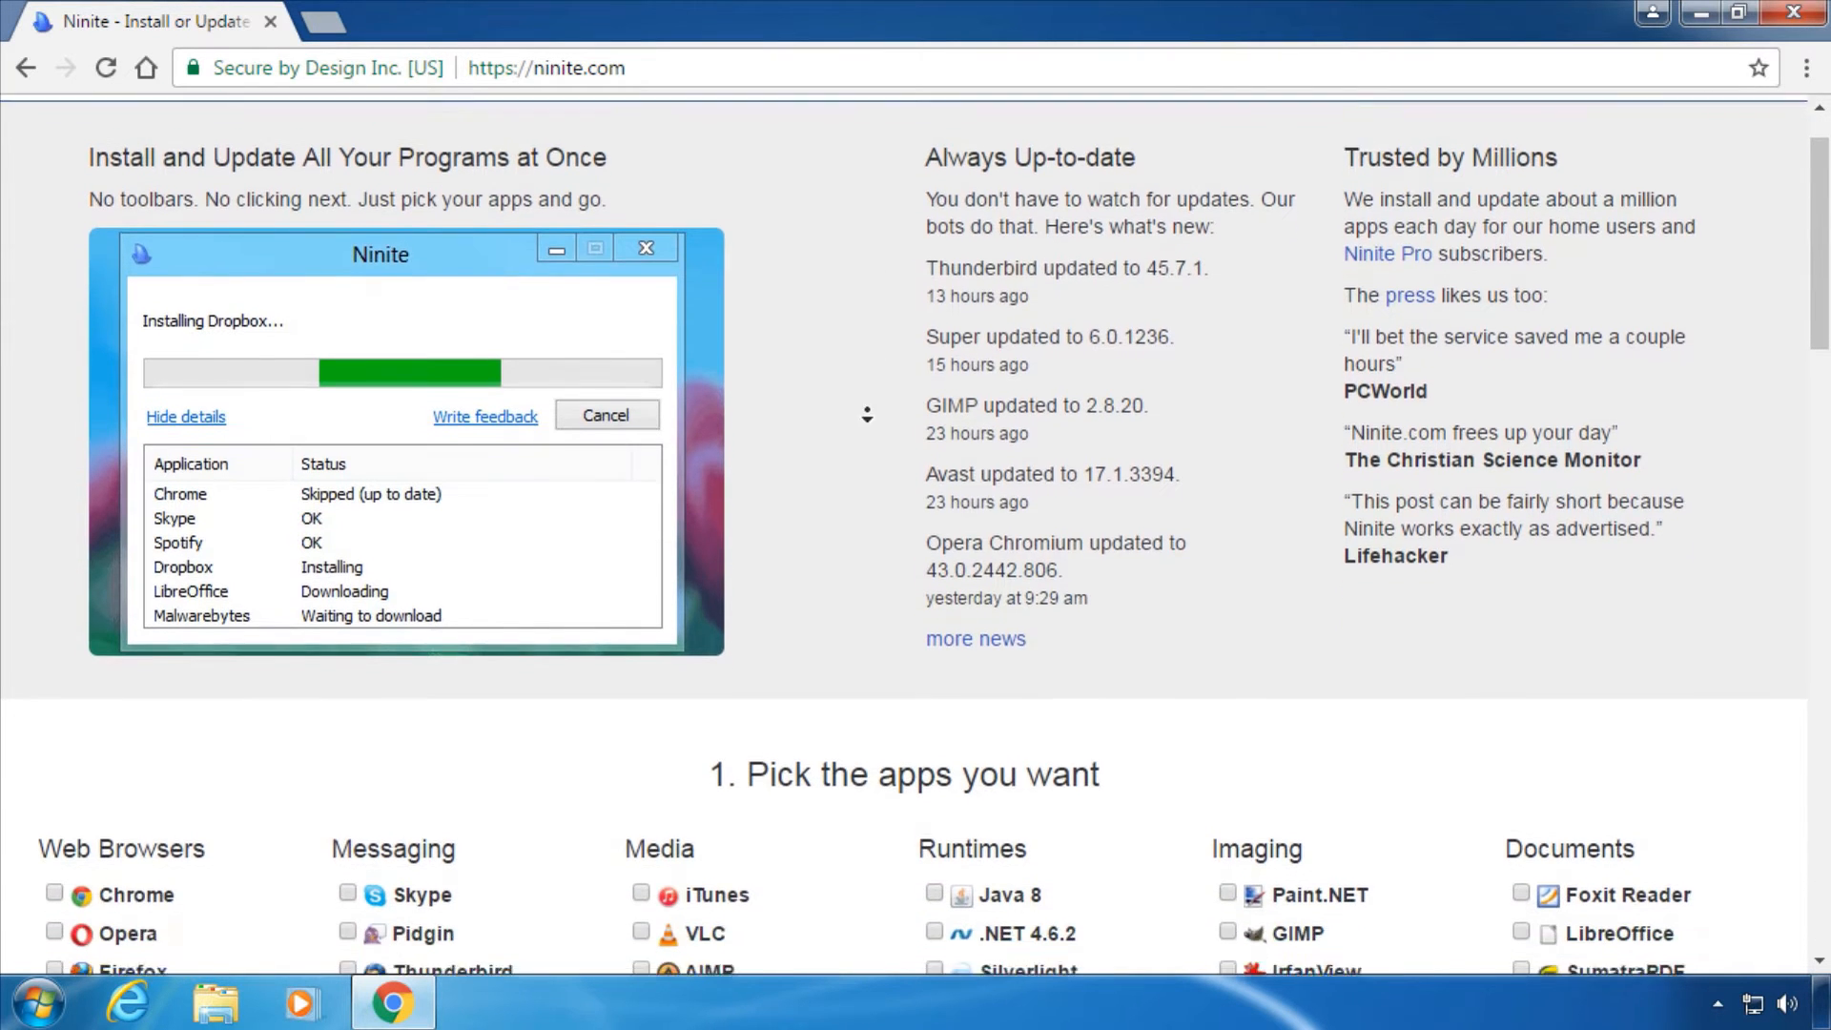
# - Pick Chrome, Skype, Avast and Spotify in Ninite and run the combined installer
pyautogui.scroll(-3)
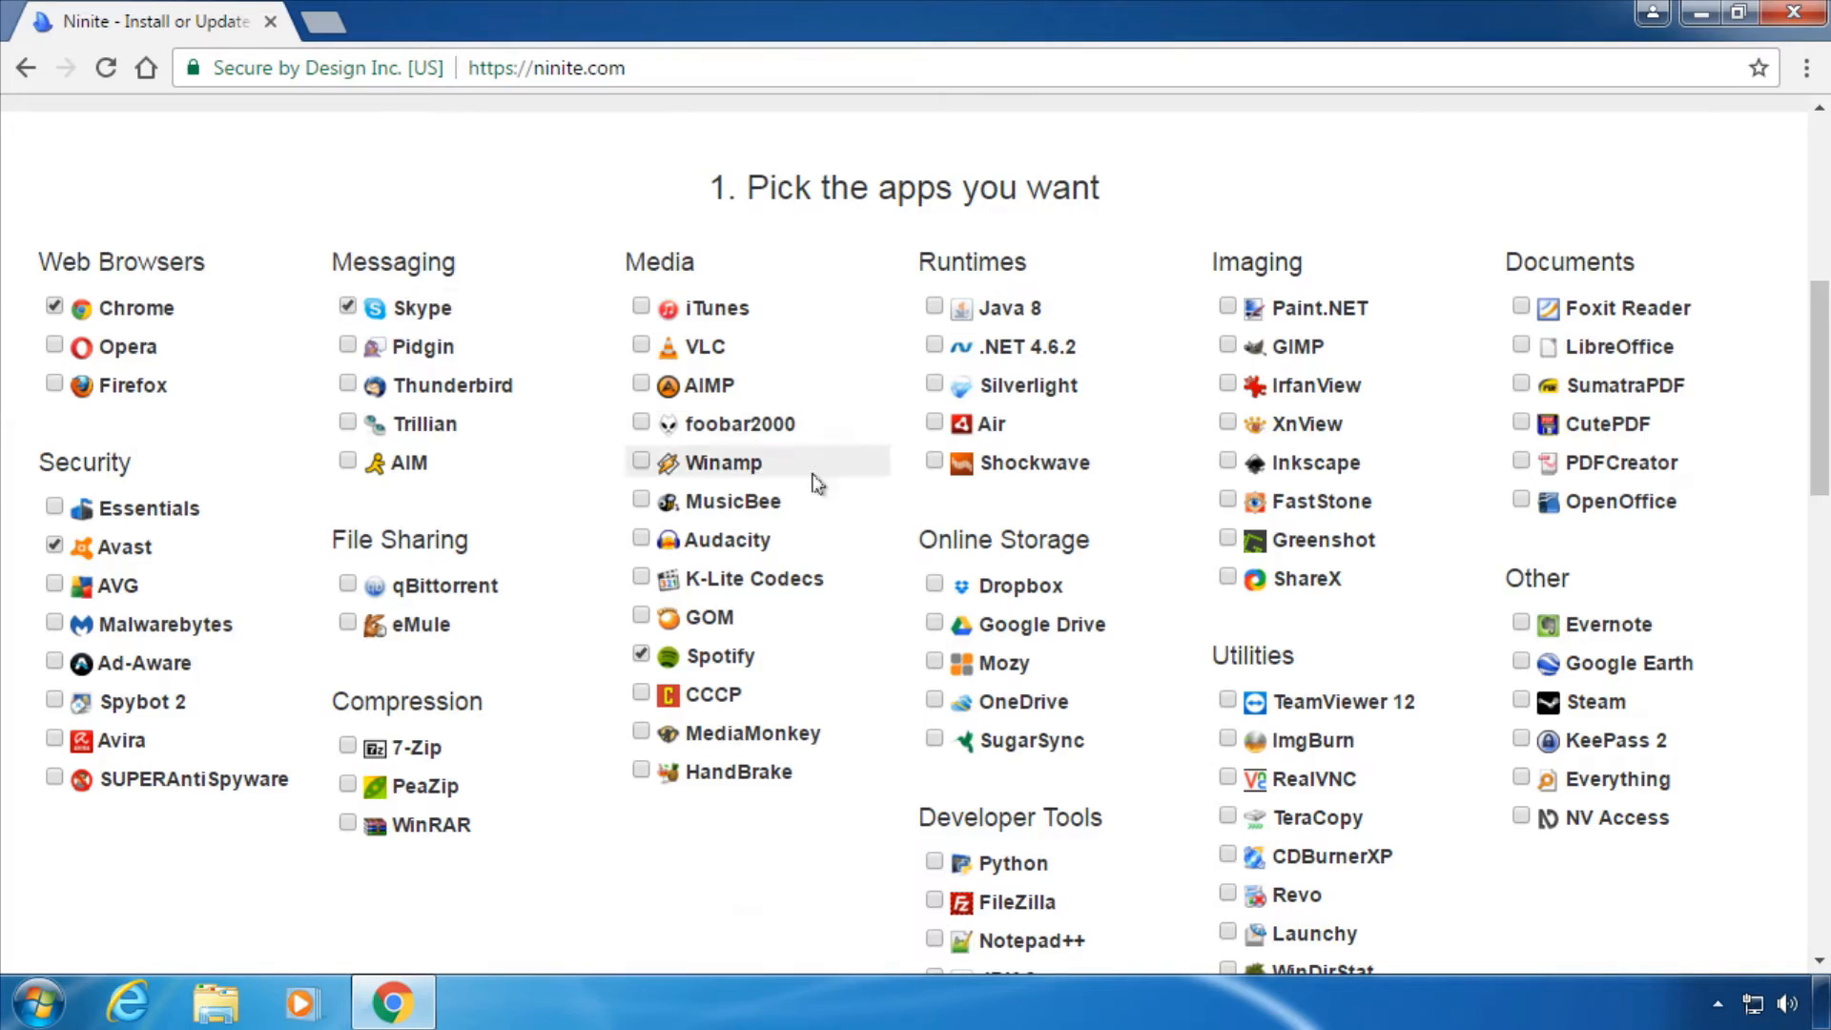
pyautogui.scroll(-3)
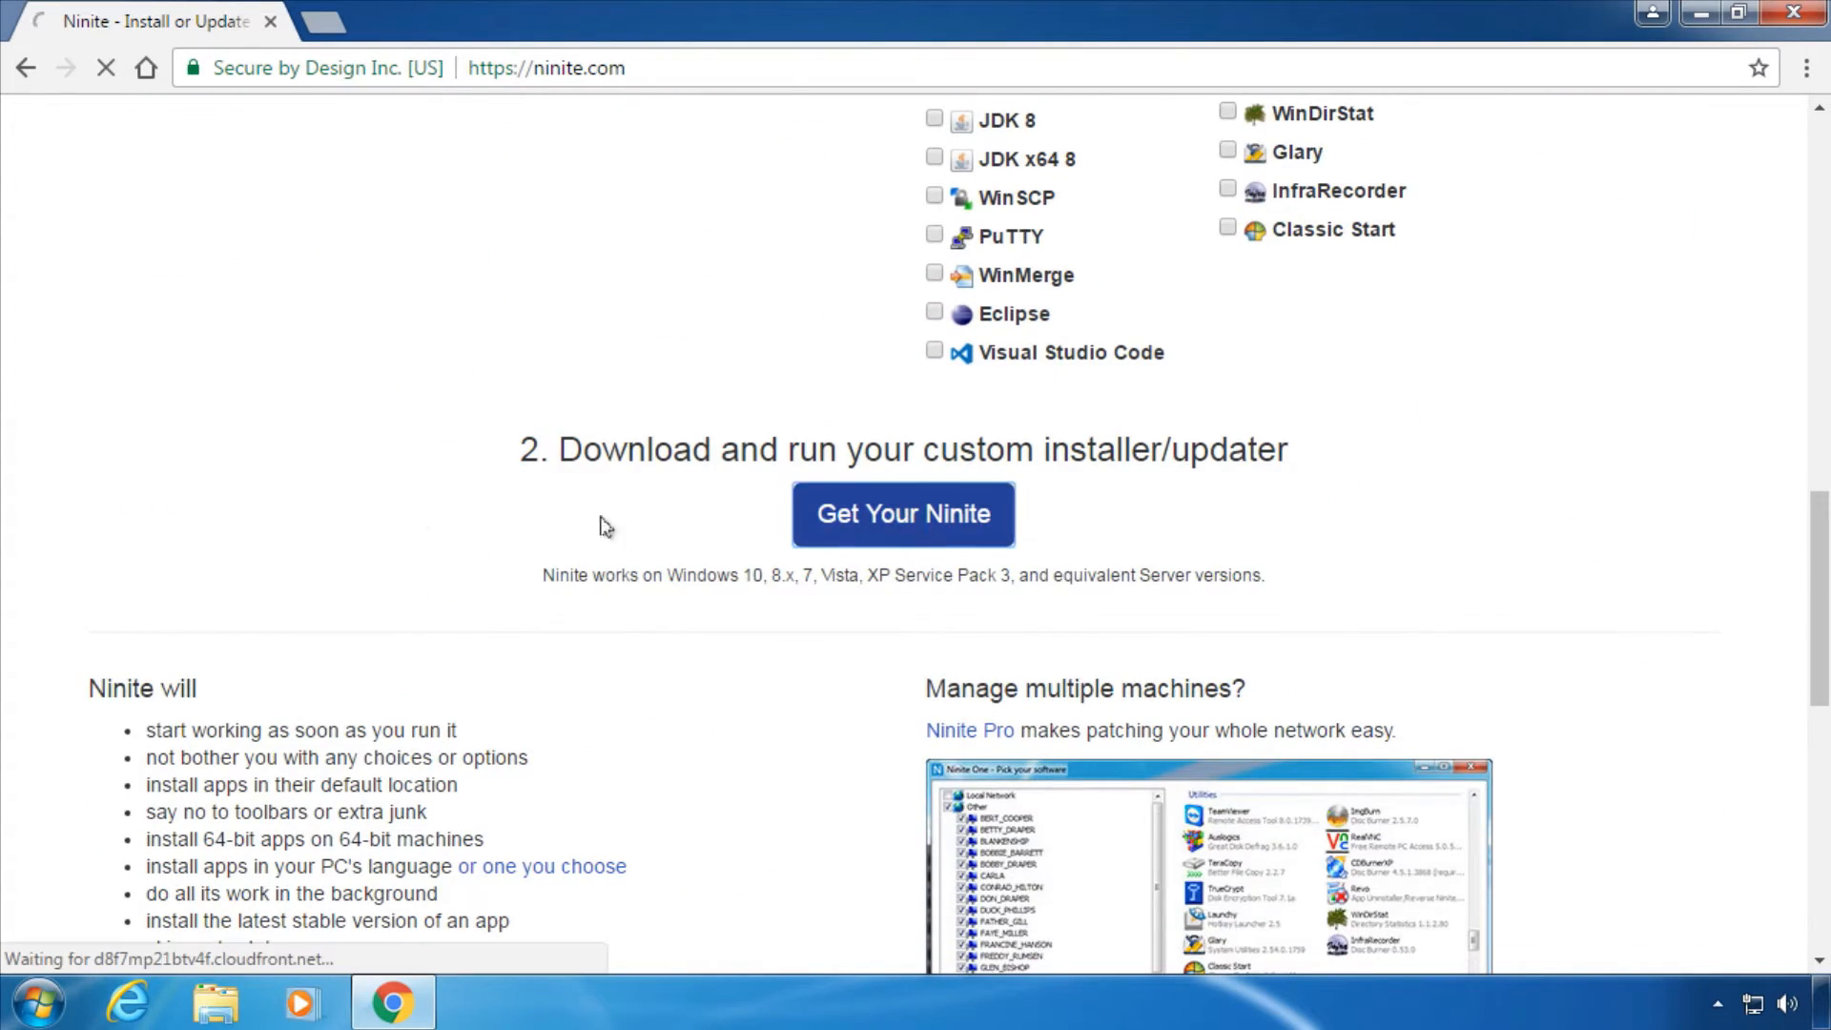
pyautogui.click(901, 514)
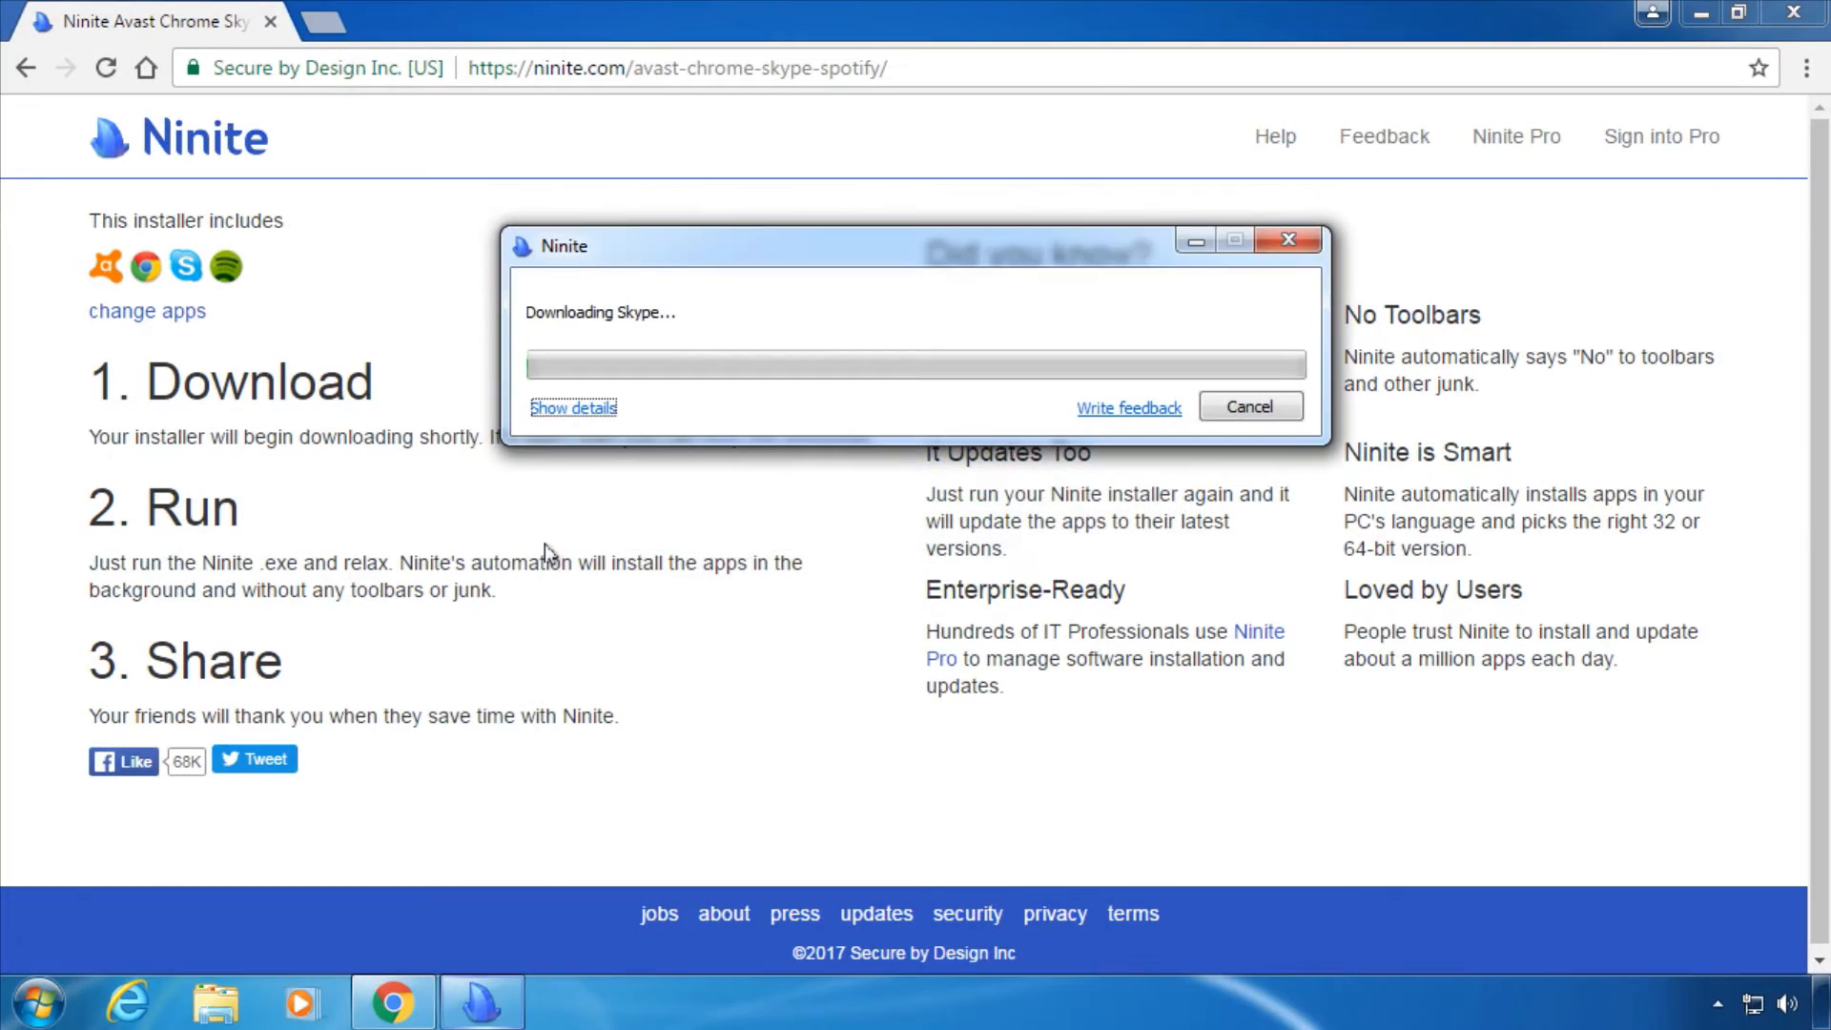
pyautogui.click(572, 407)
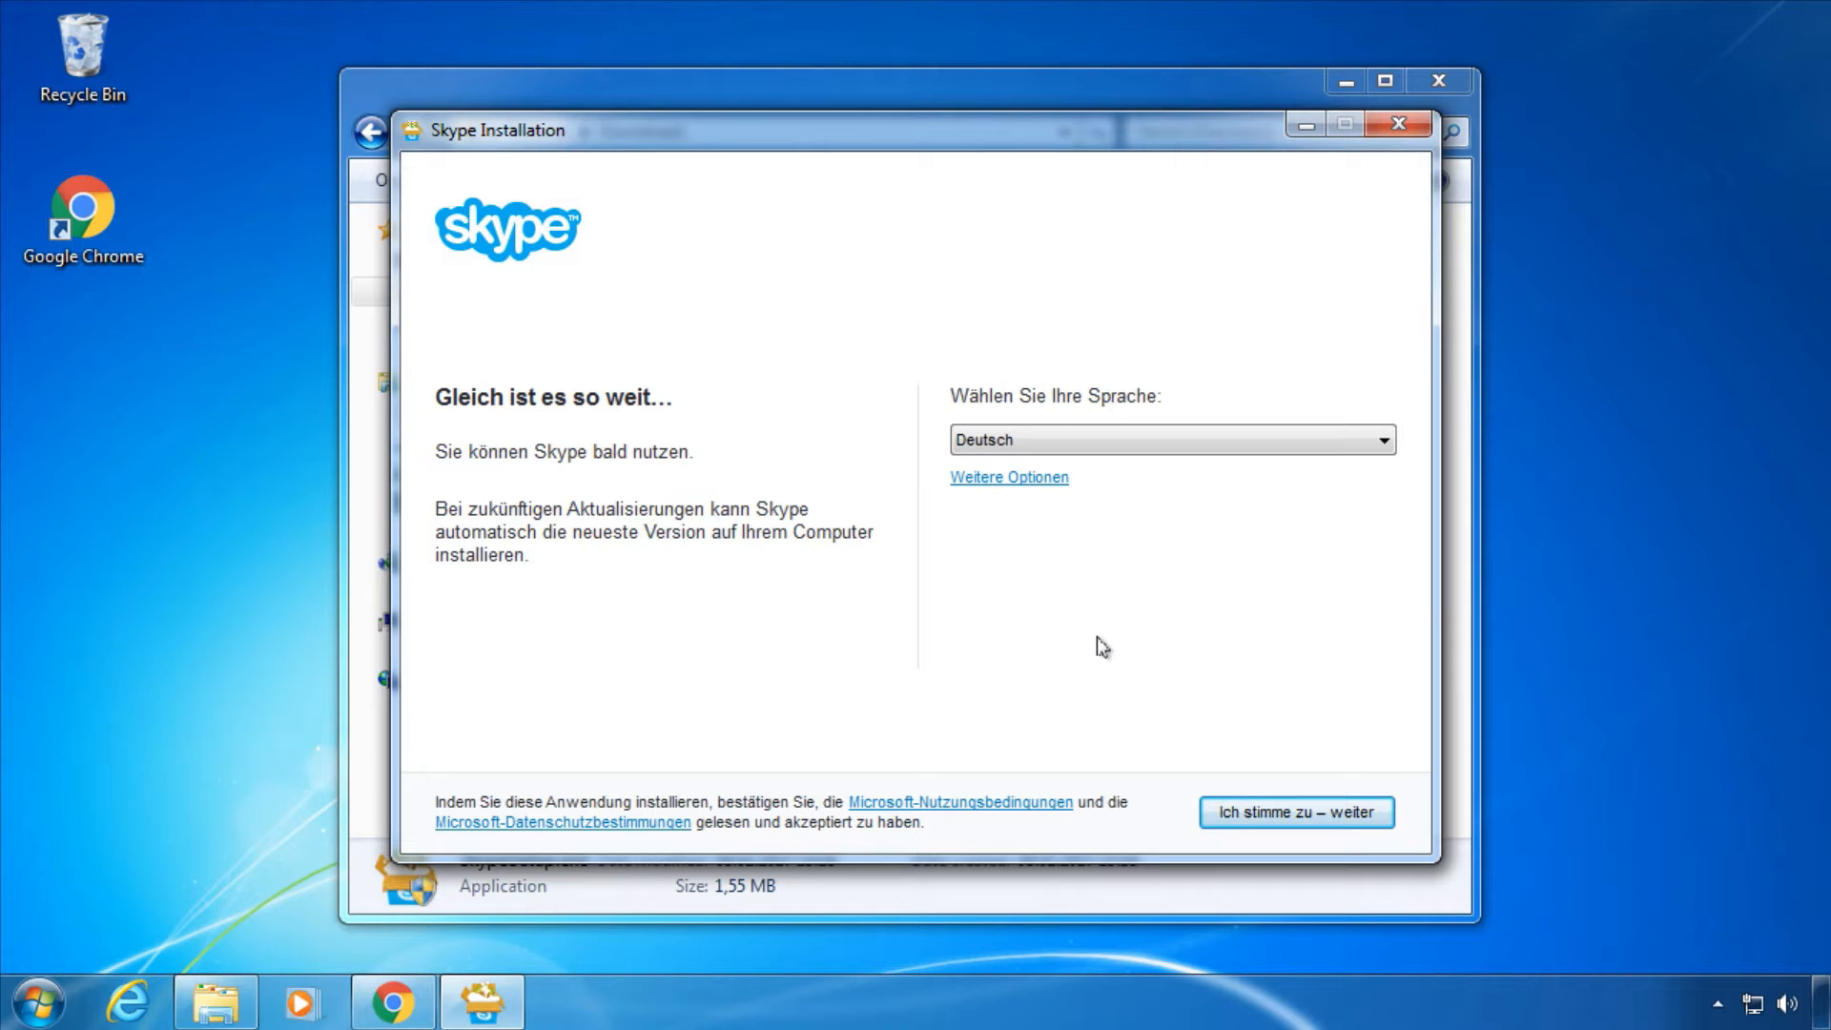
pyautogui.moveTo(1041, 482)
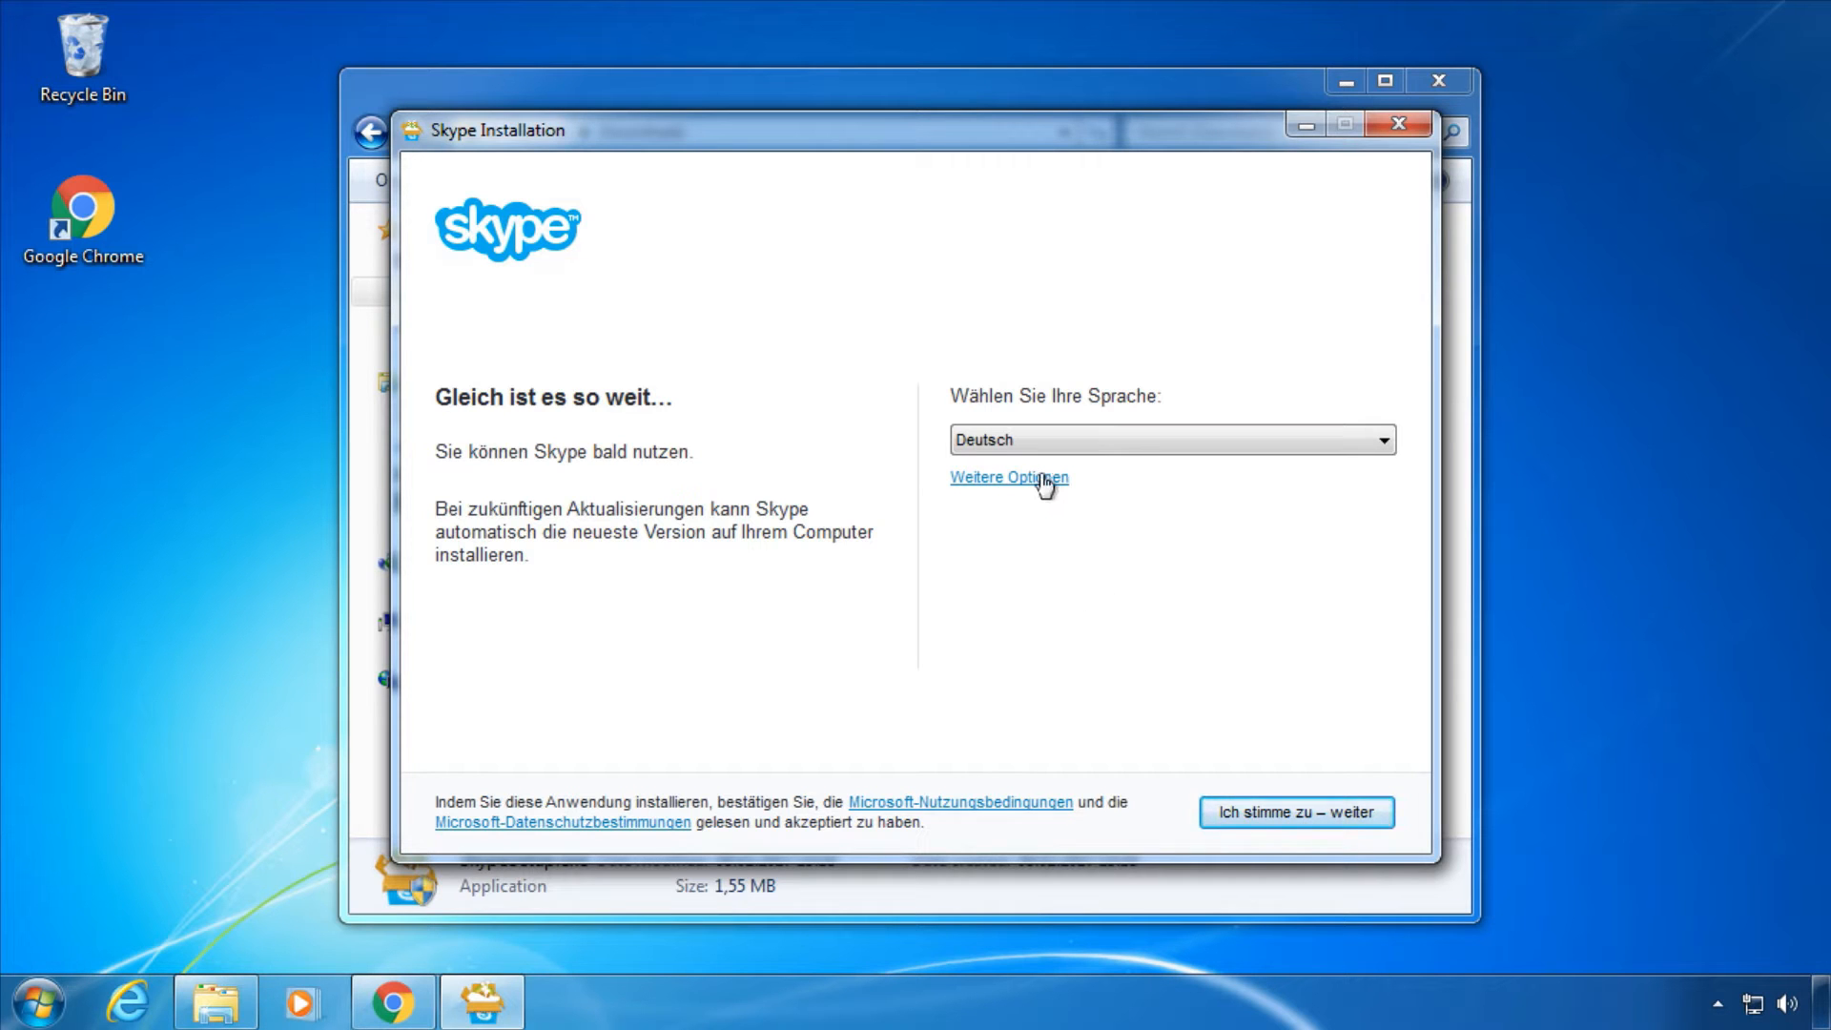
# - Accept the terms with 'Ich stimme zu – weiter' to reach the Bing/MSN offer
pyautogui.click(1296, 812)
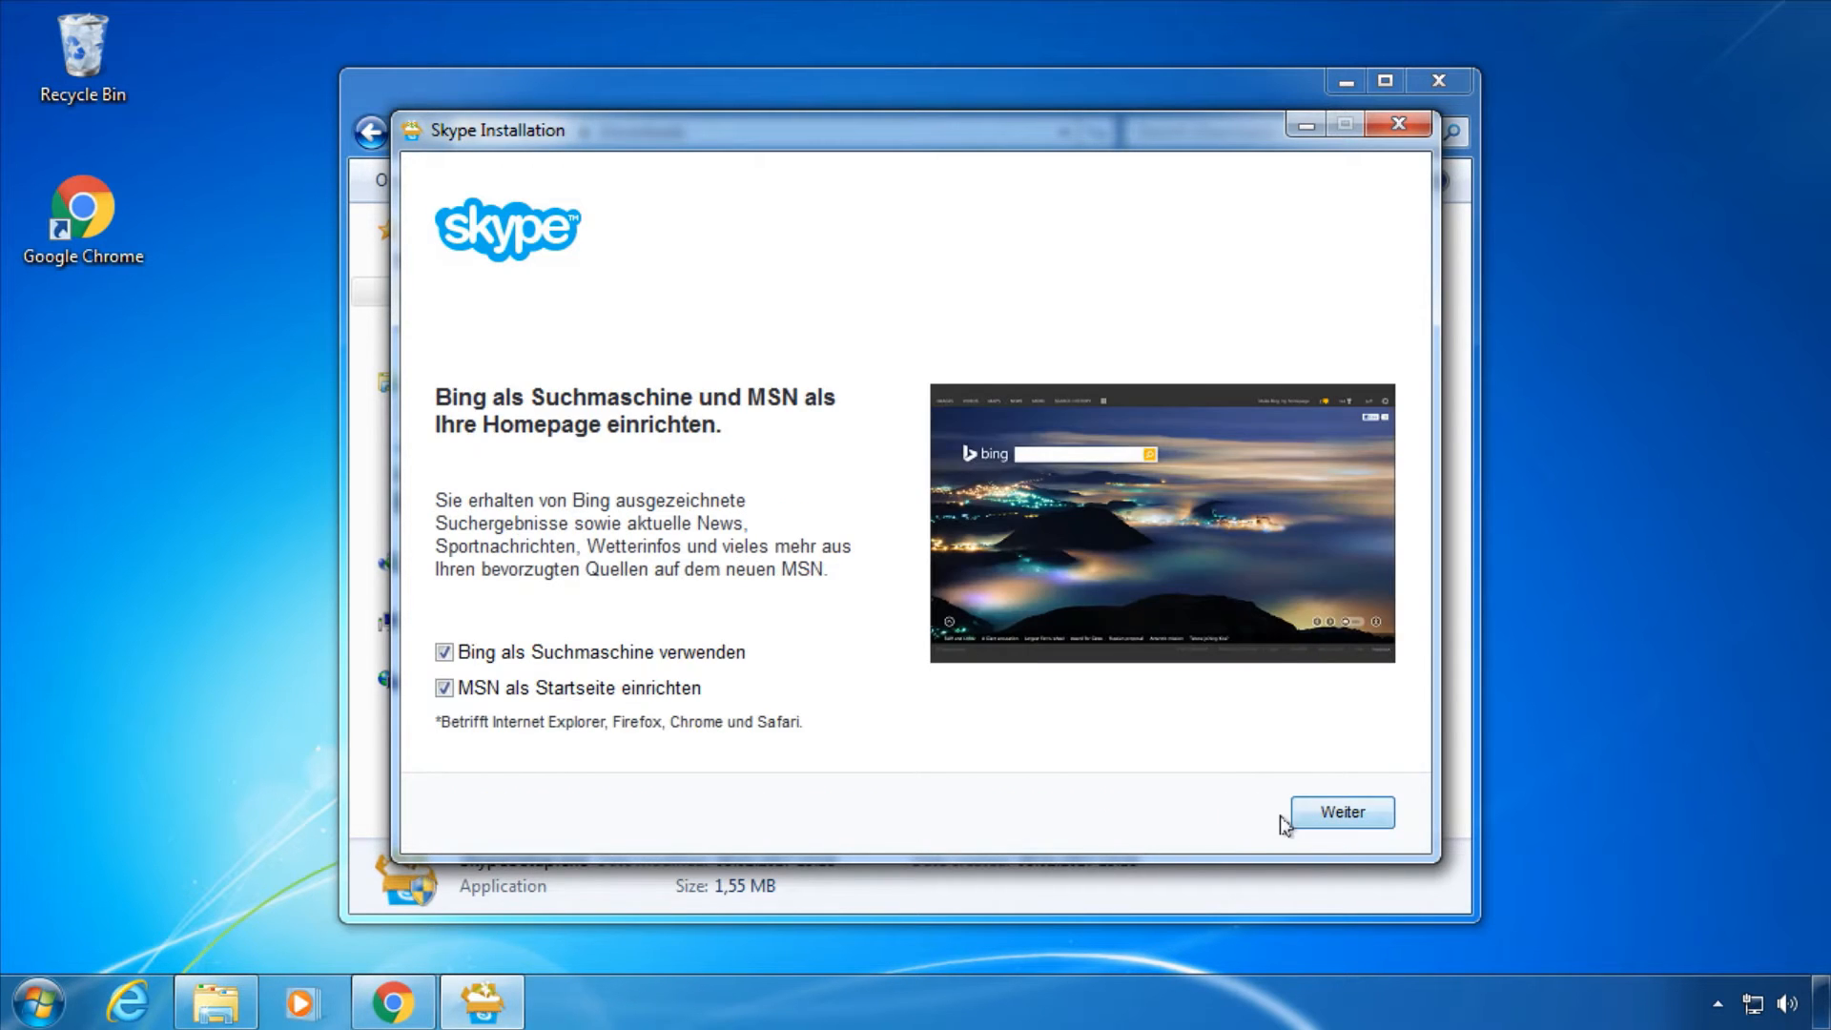
pyautogui.moveTo(504, 728)
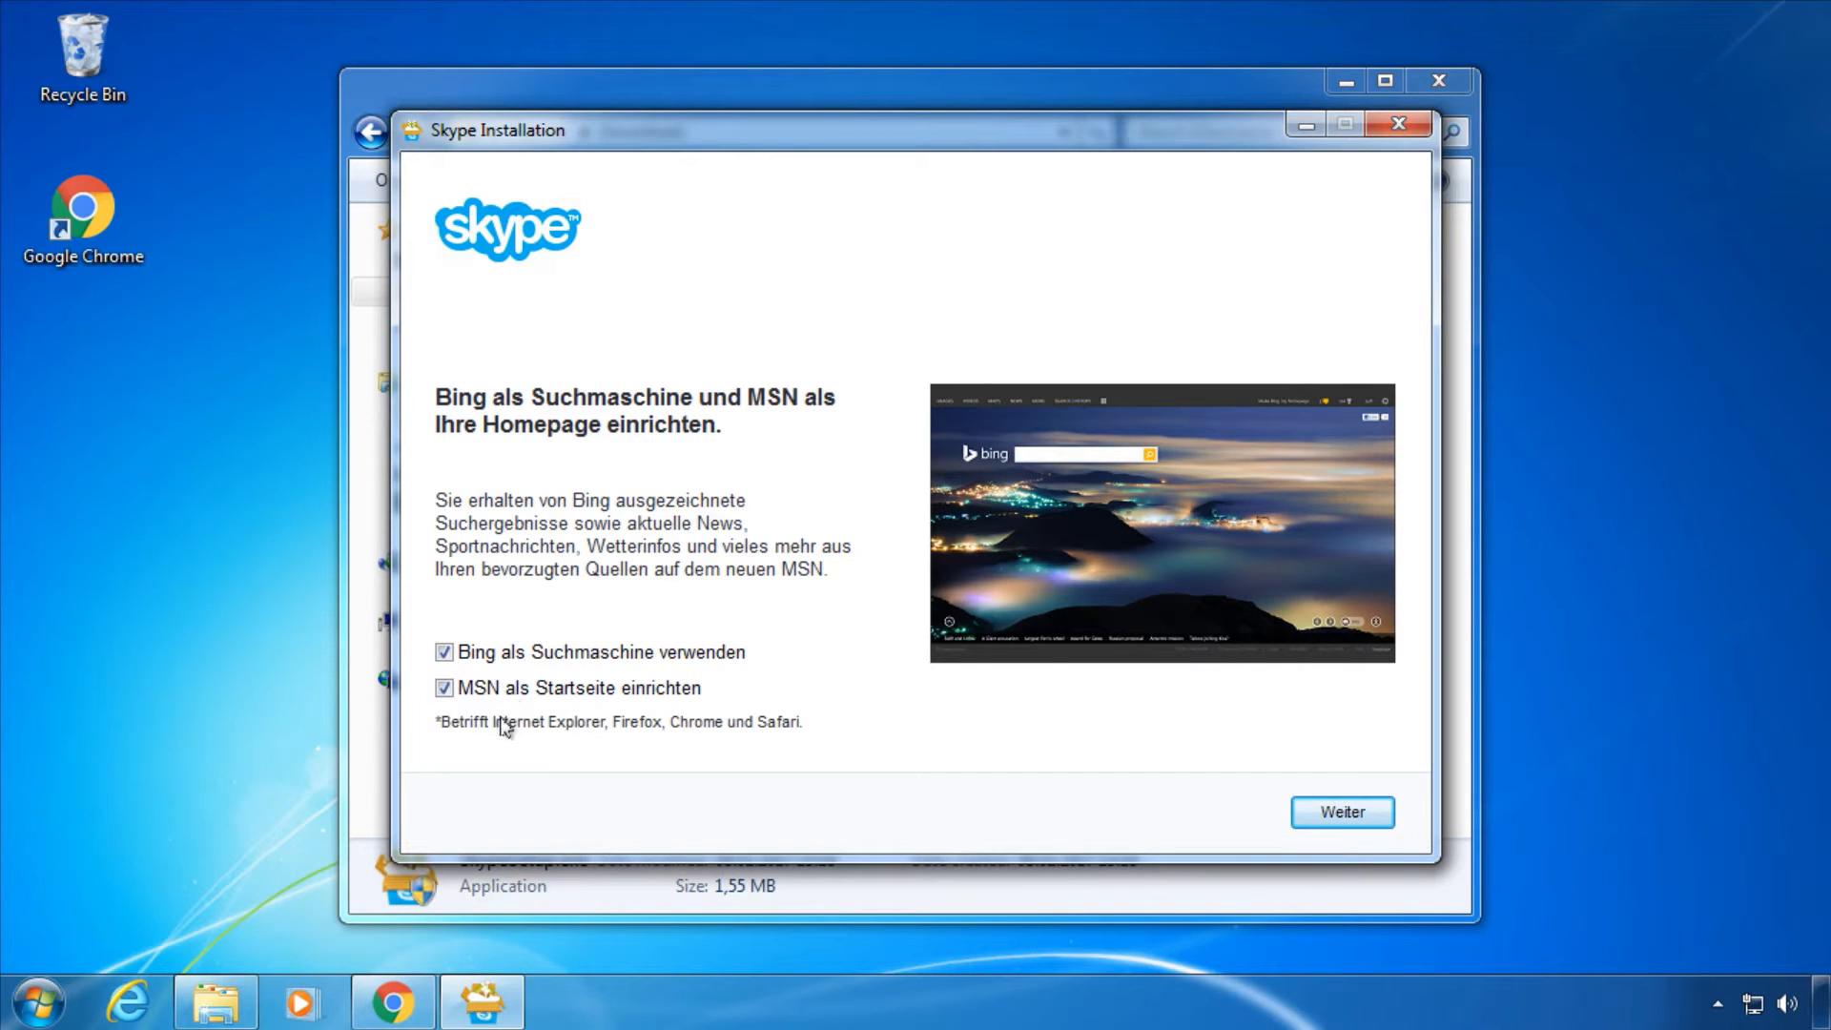
pyautogui.moveTo(651, 656)
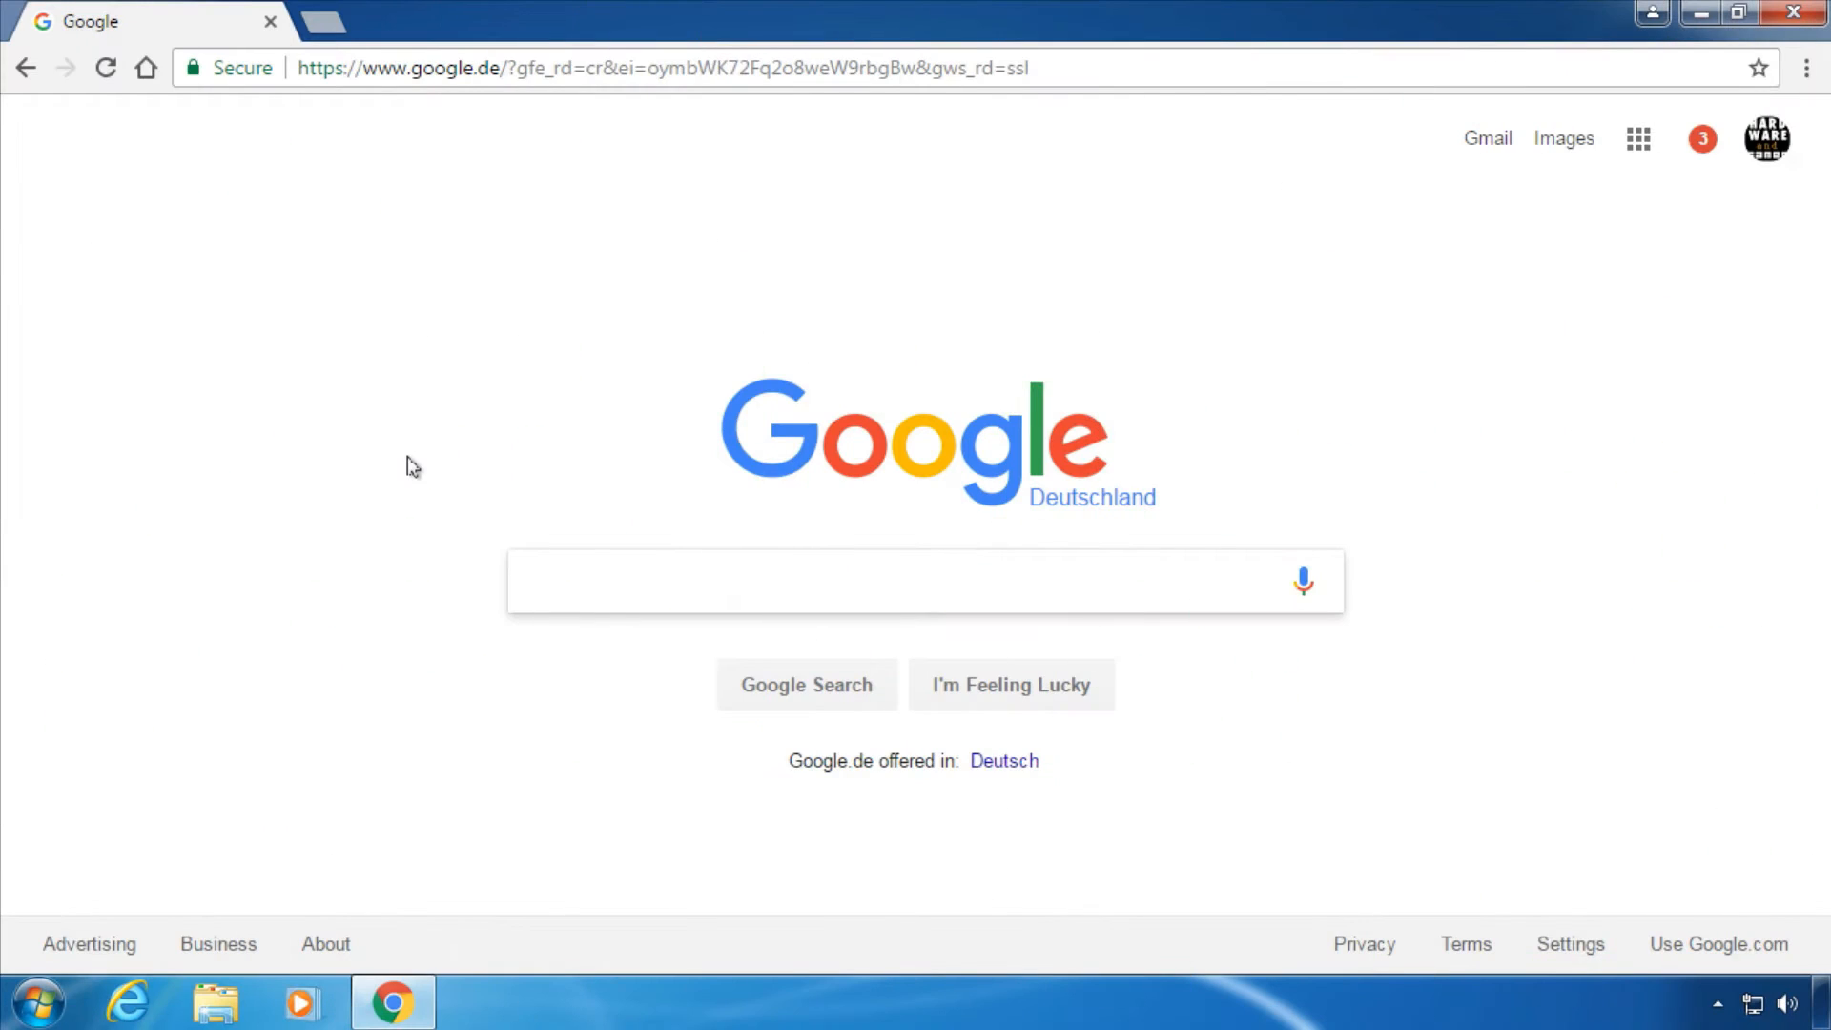
pyautogui.press('ctrl+l')
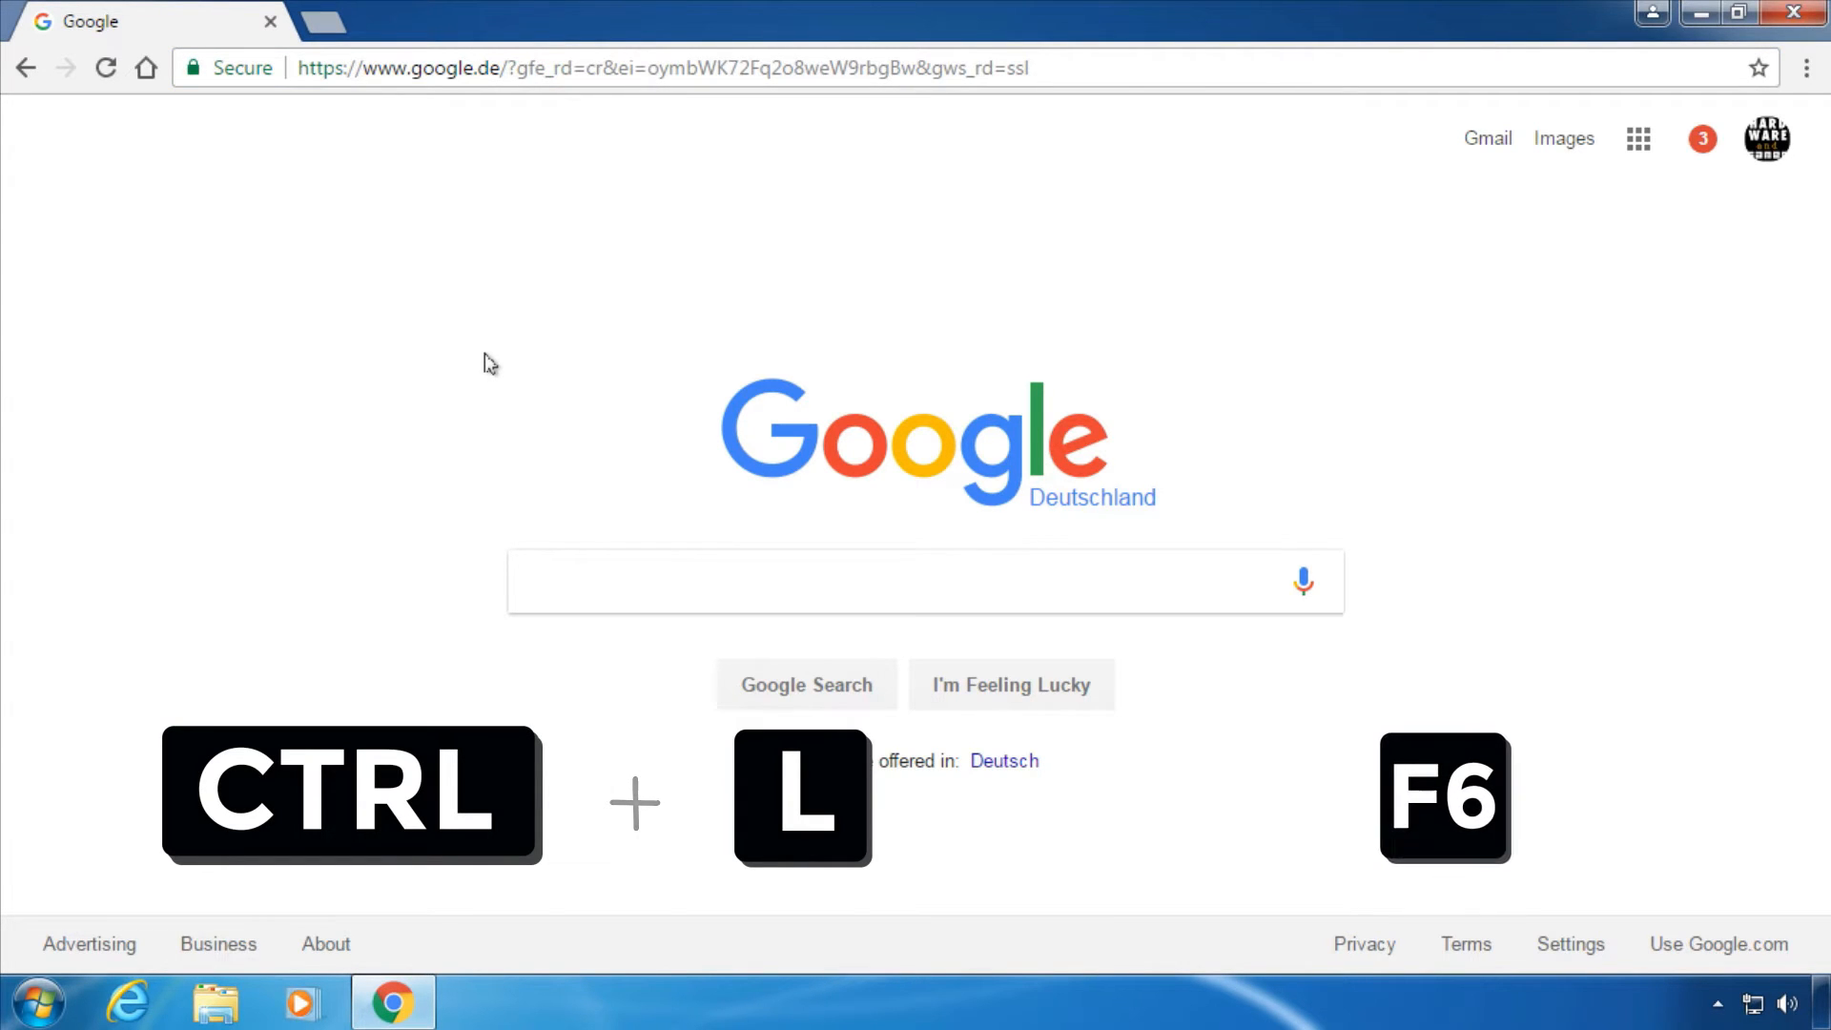
pyautogui.press('ctrl+l')
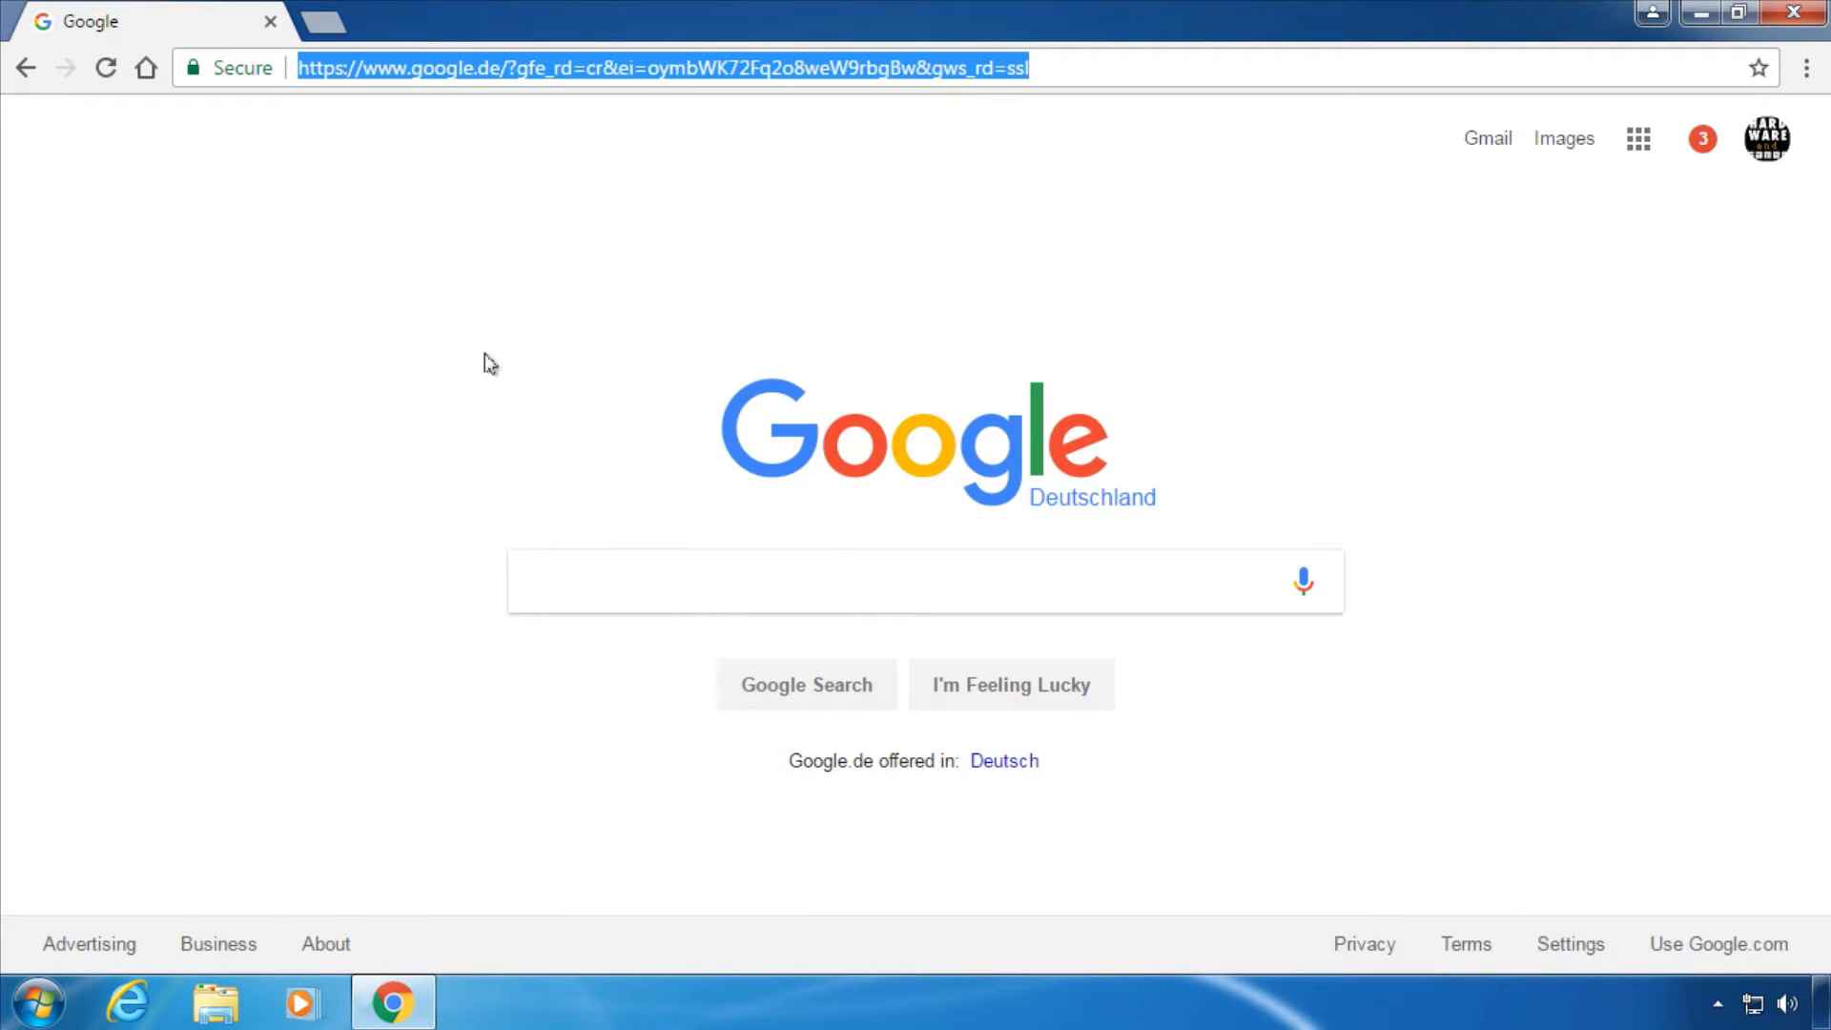
pyautogui.write('facebook')
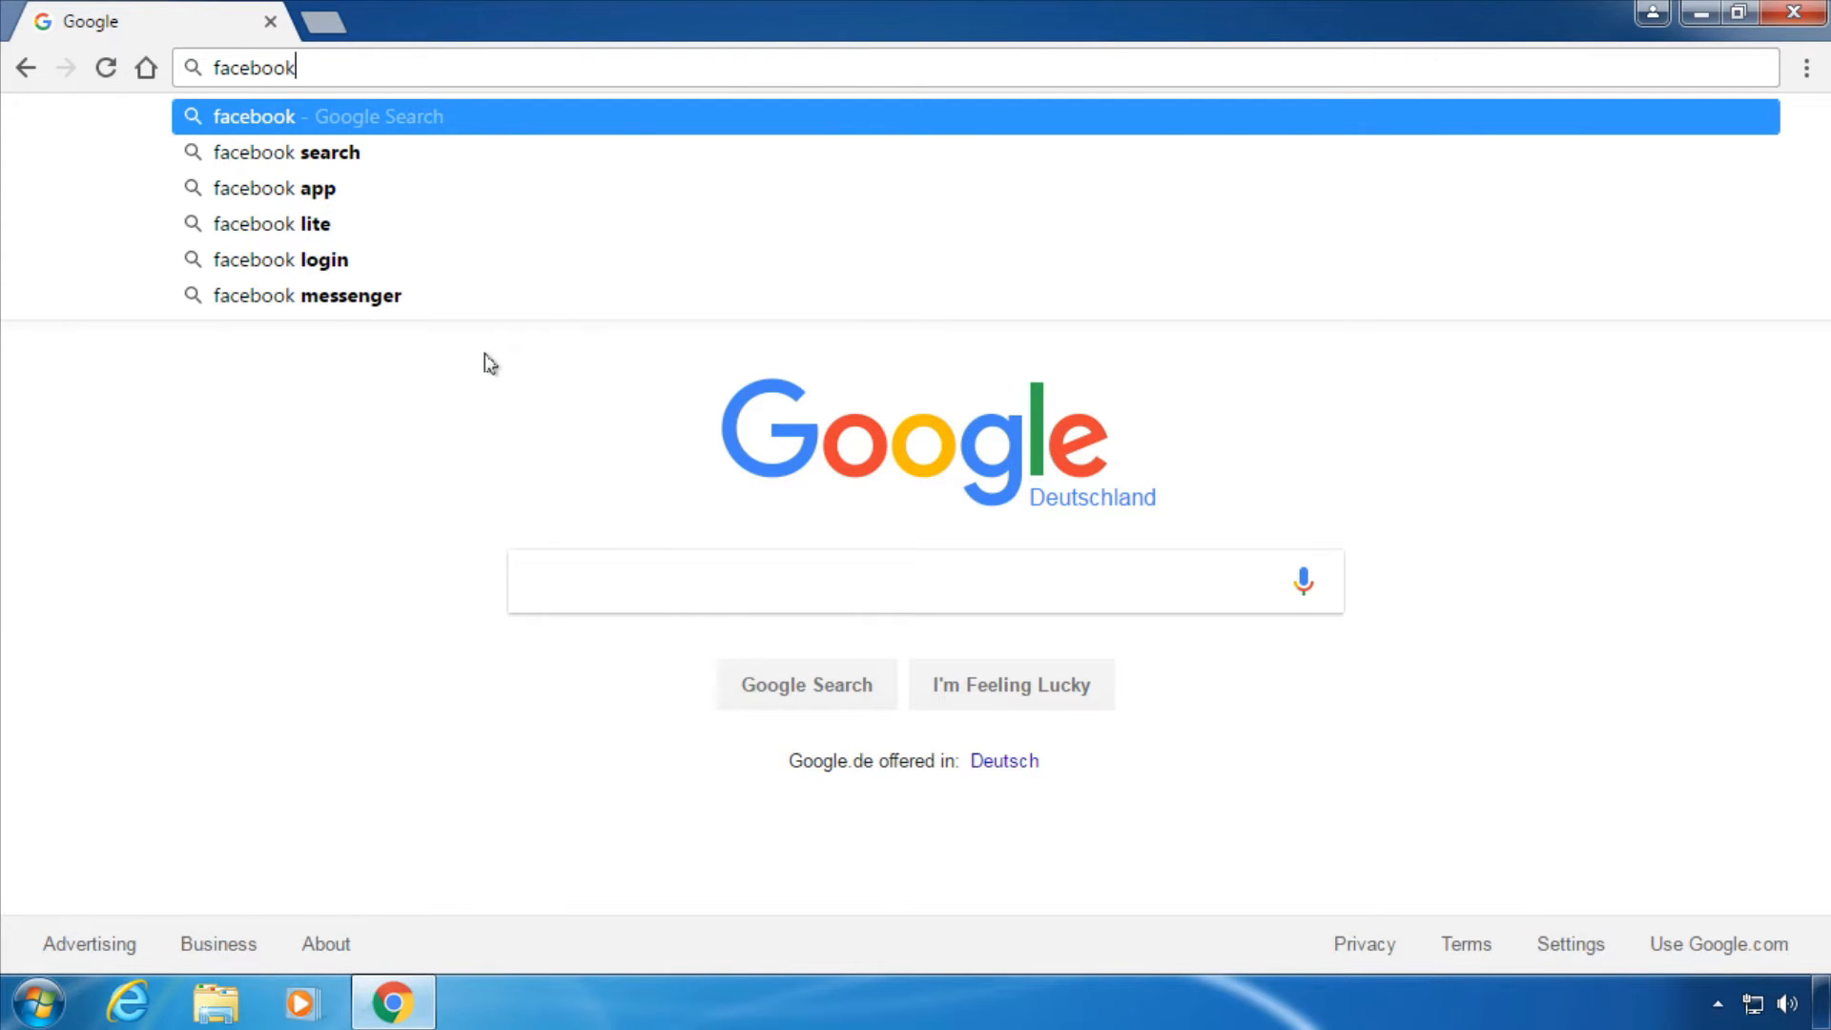
pyautogui.press('ctrl+Return')
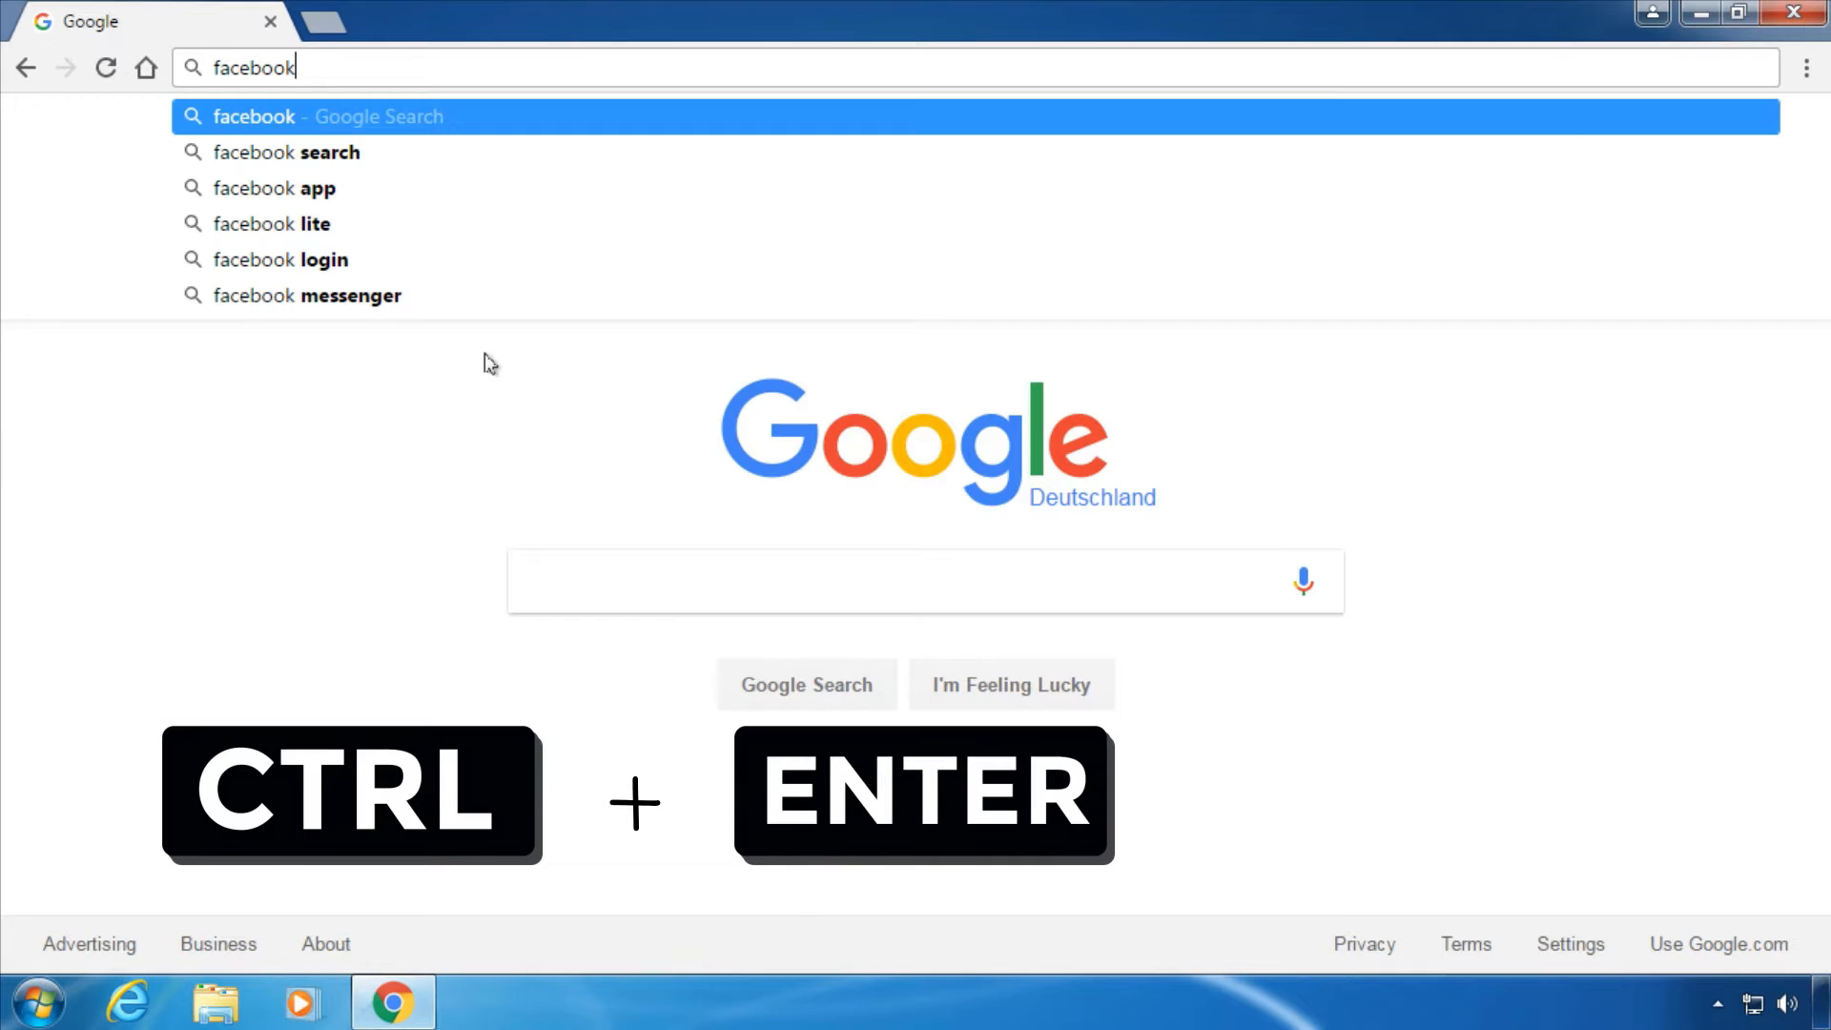
pyautogui.press('ctrl+Return')
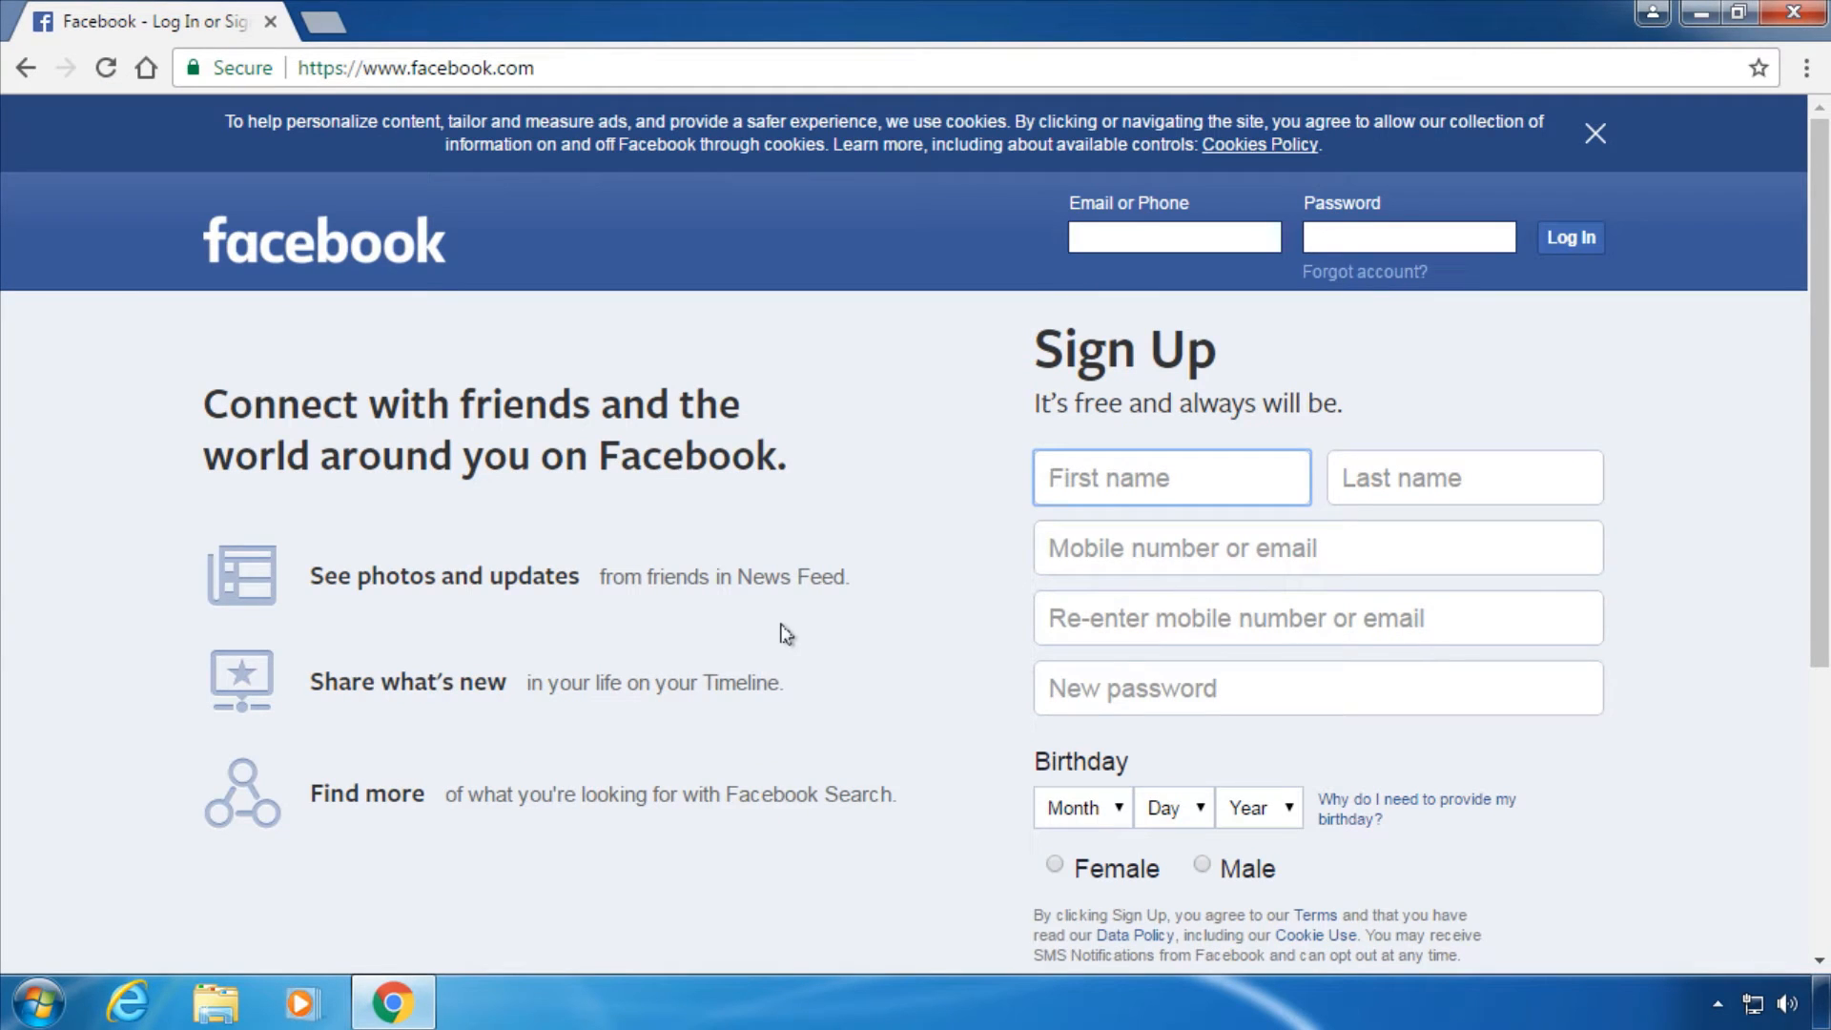
# - Step through the Facebook sign-up fields, including First name, flagging the empty ones
pyautogui.click(1317, 618)
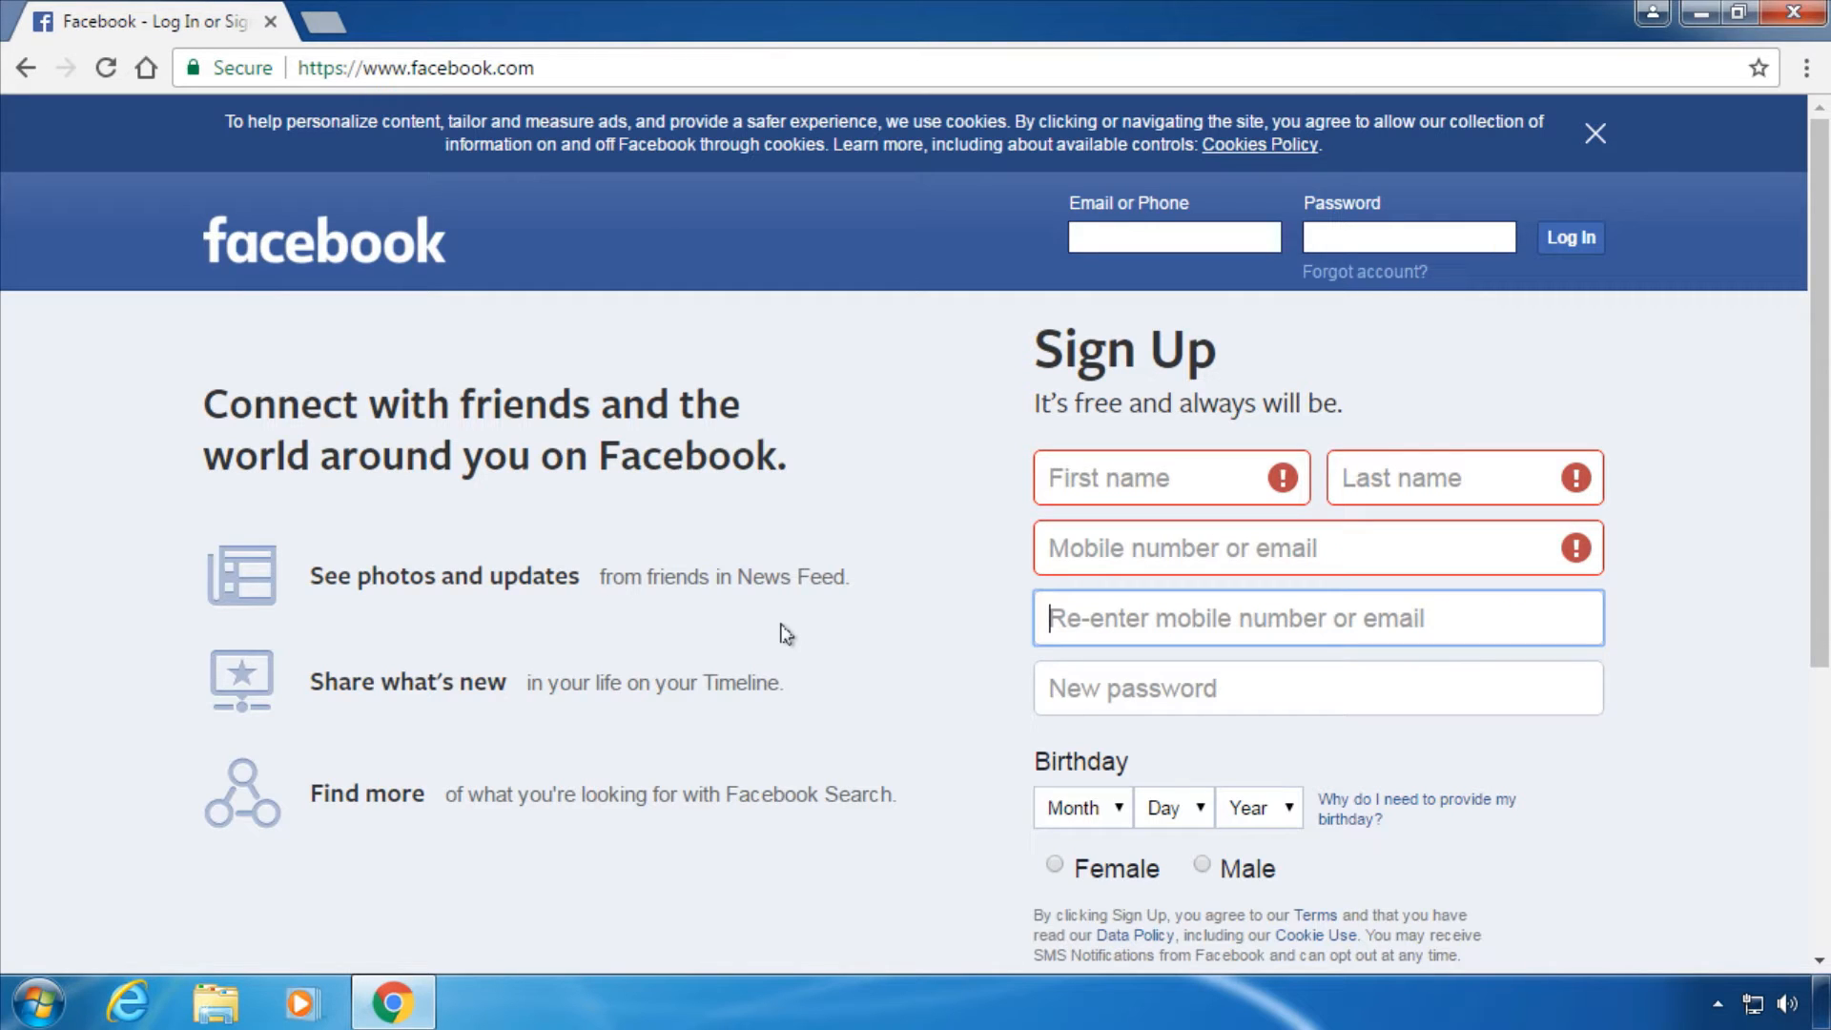
pyautogui.press('shift+Tab')
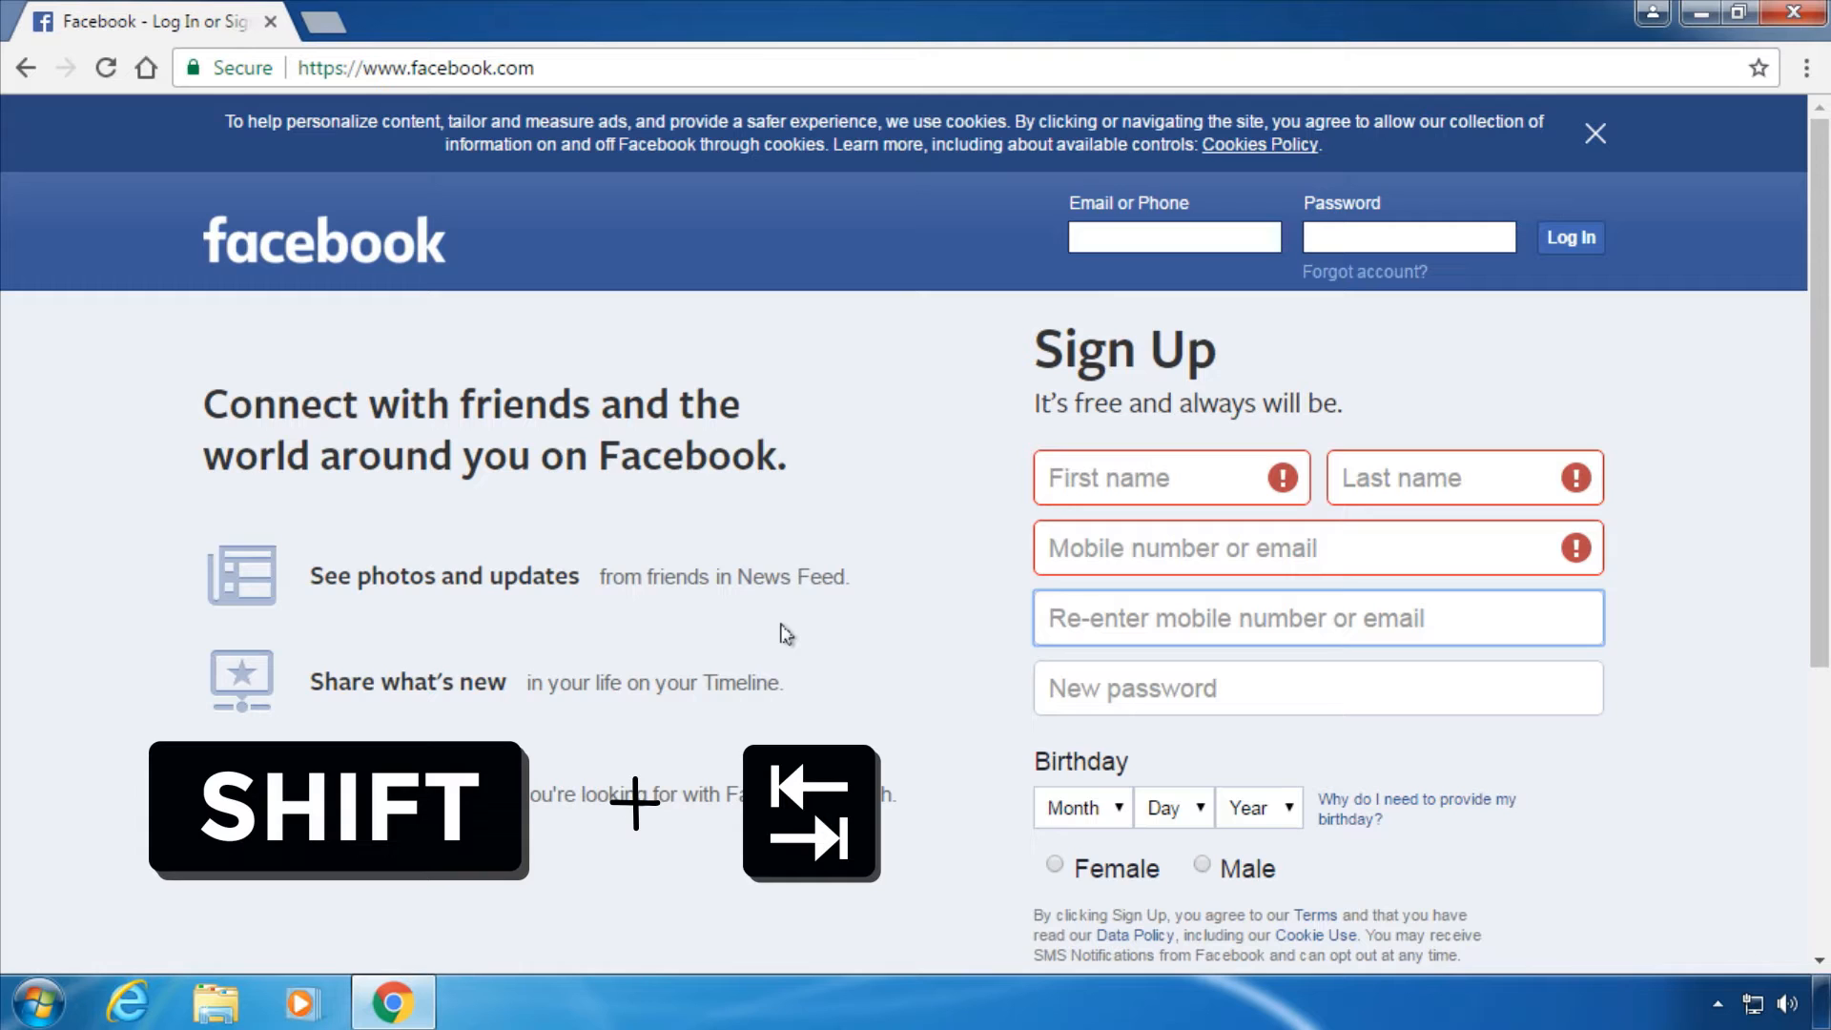
pyautogui.click(1171, 477)
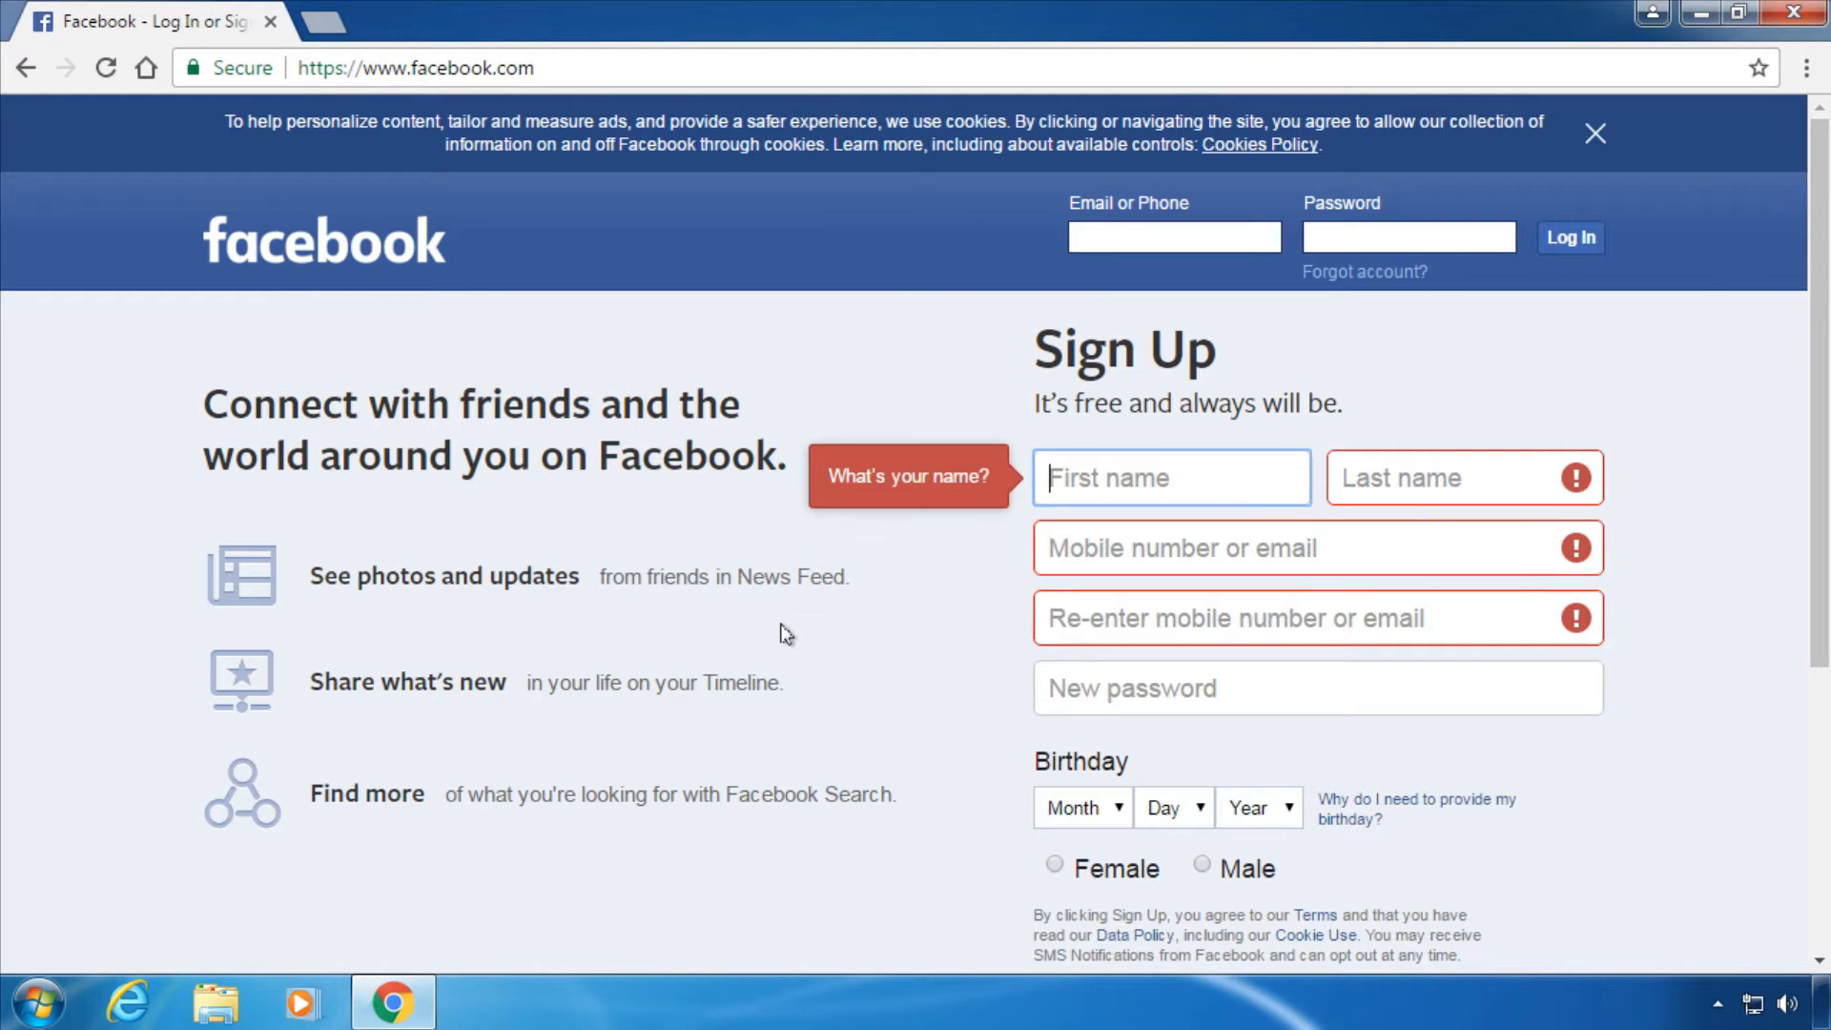
pyautogui.click(1317, 618)
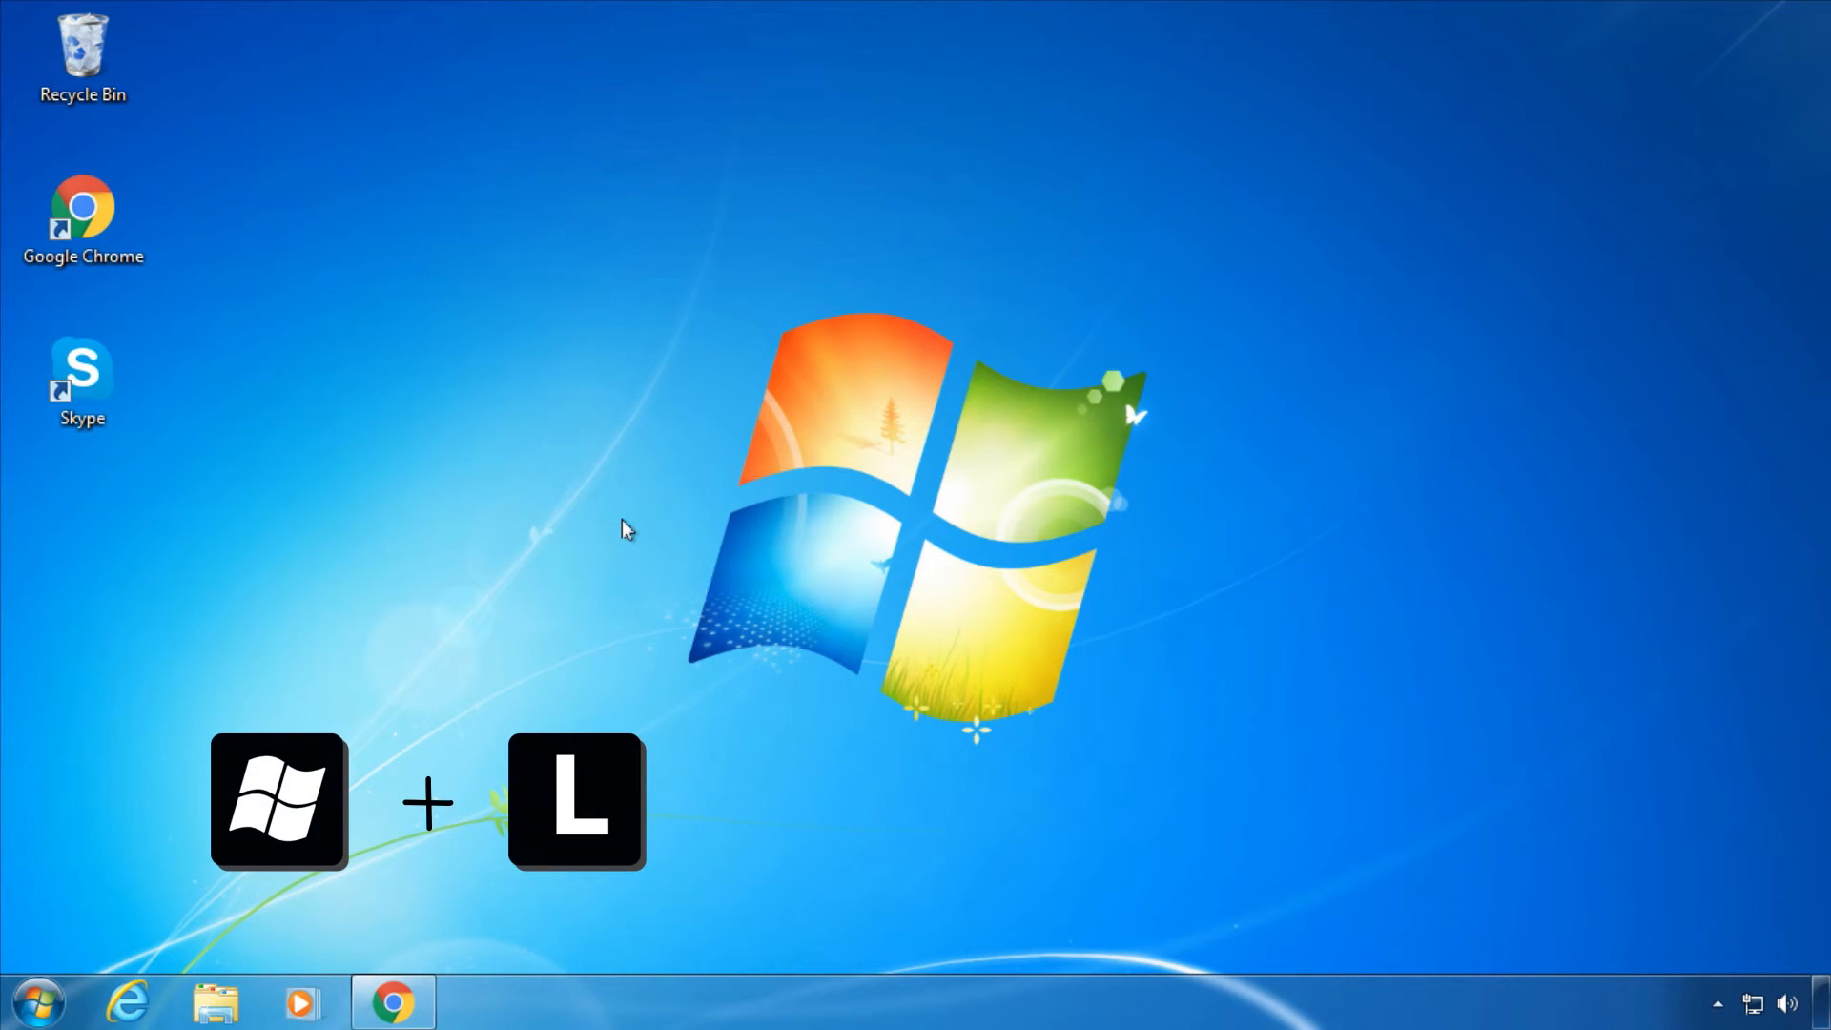
pyautogui.press('Win+l')
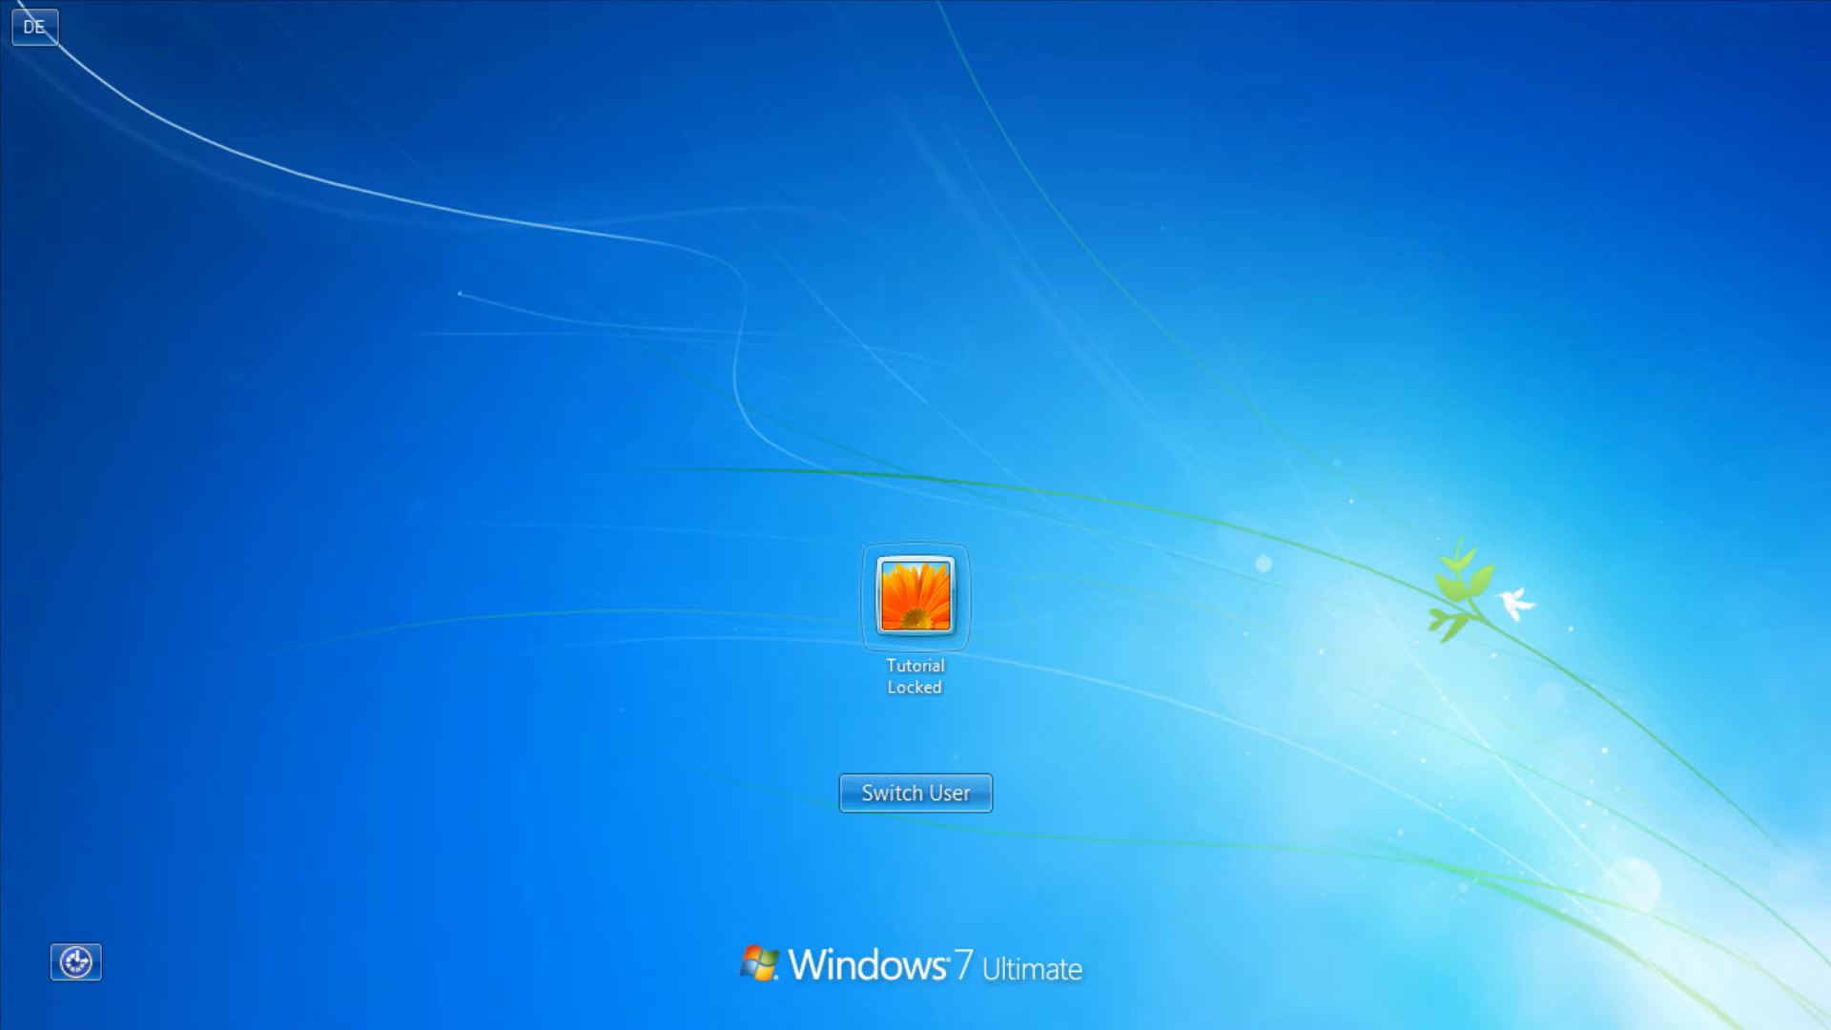
pyautogui.moveTo(915, 634)
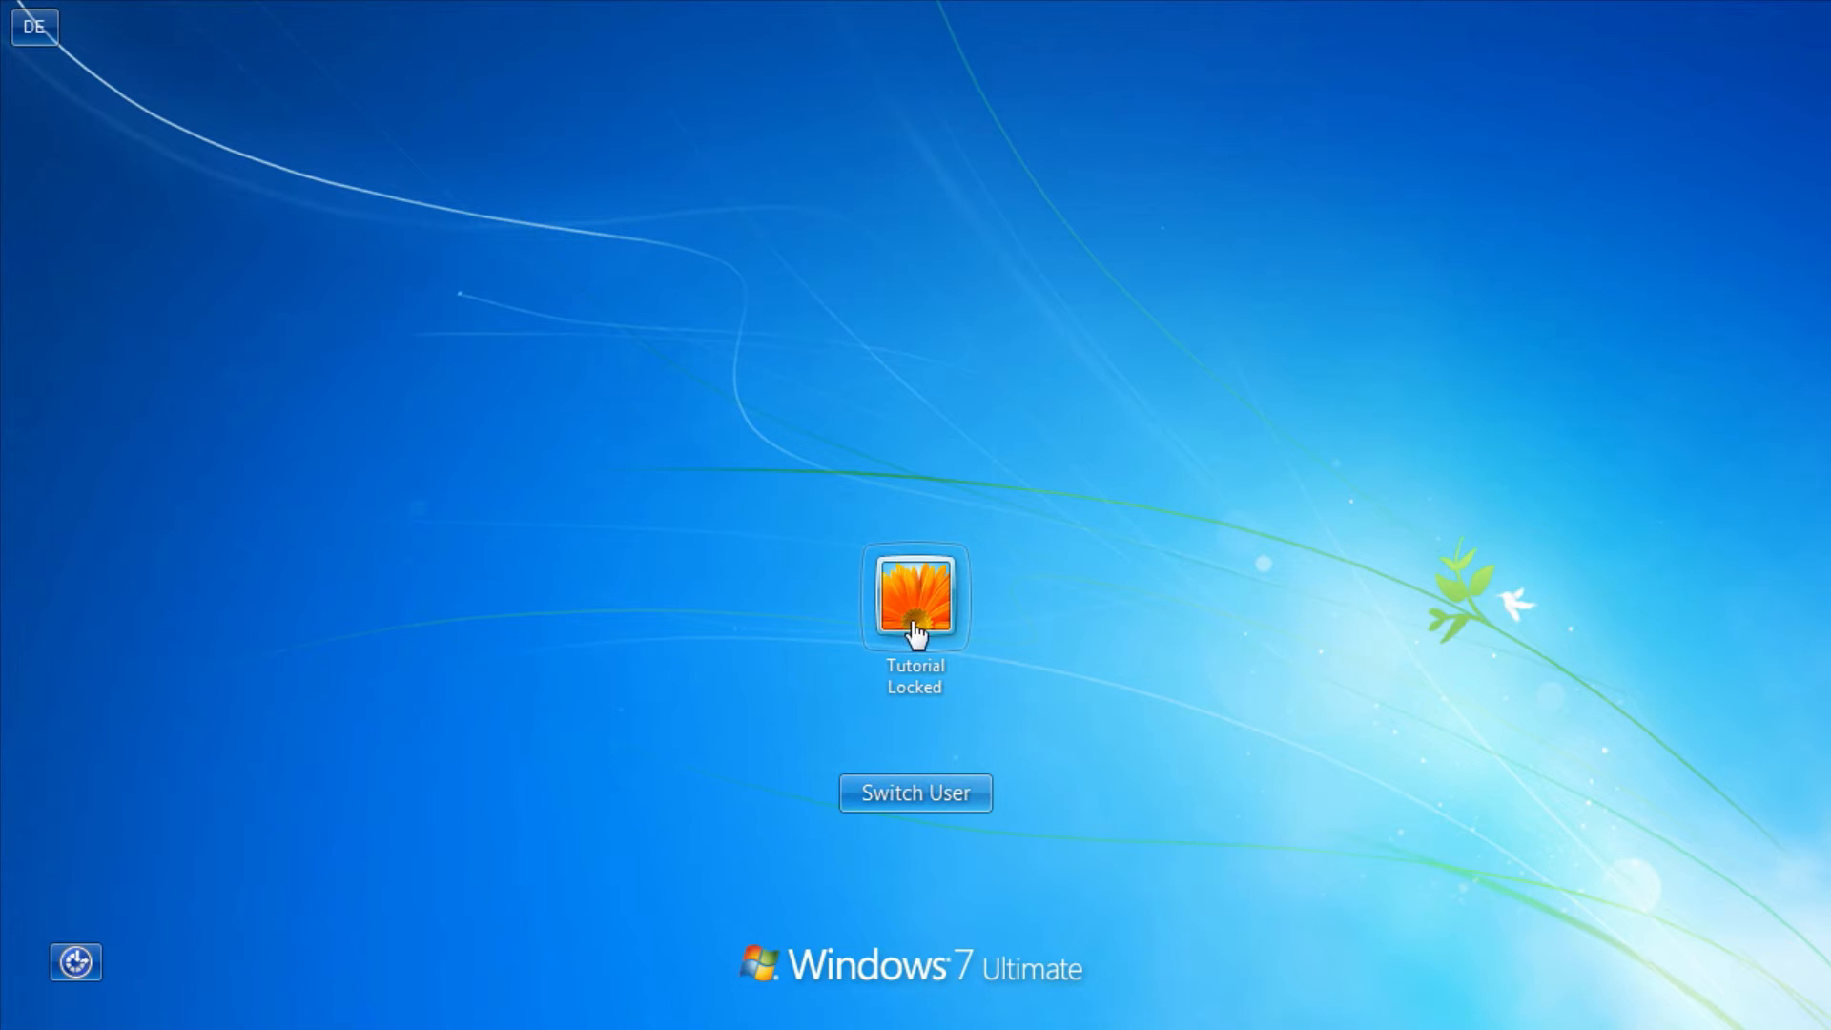
pyautogui.click(914, 599)
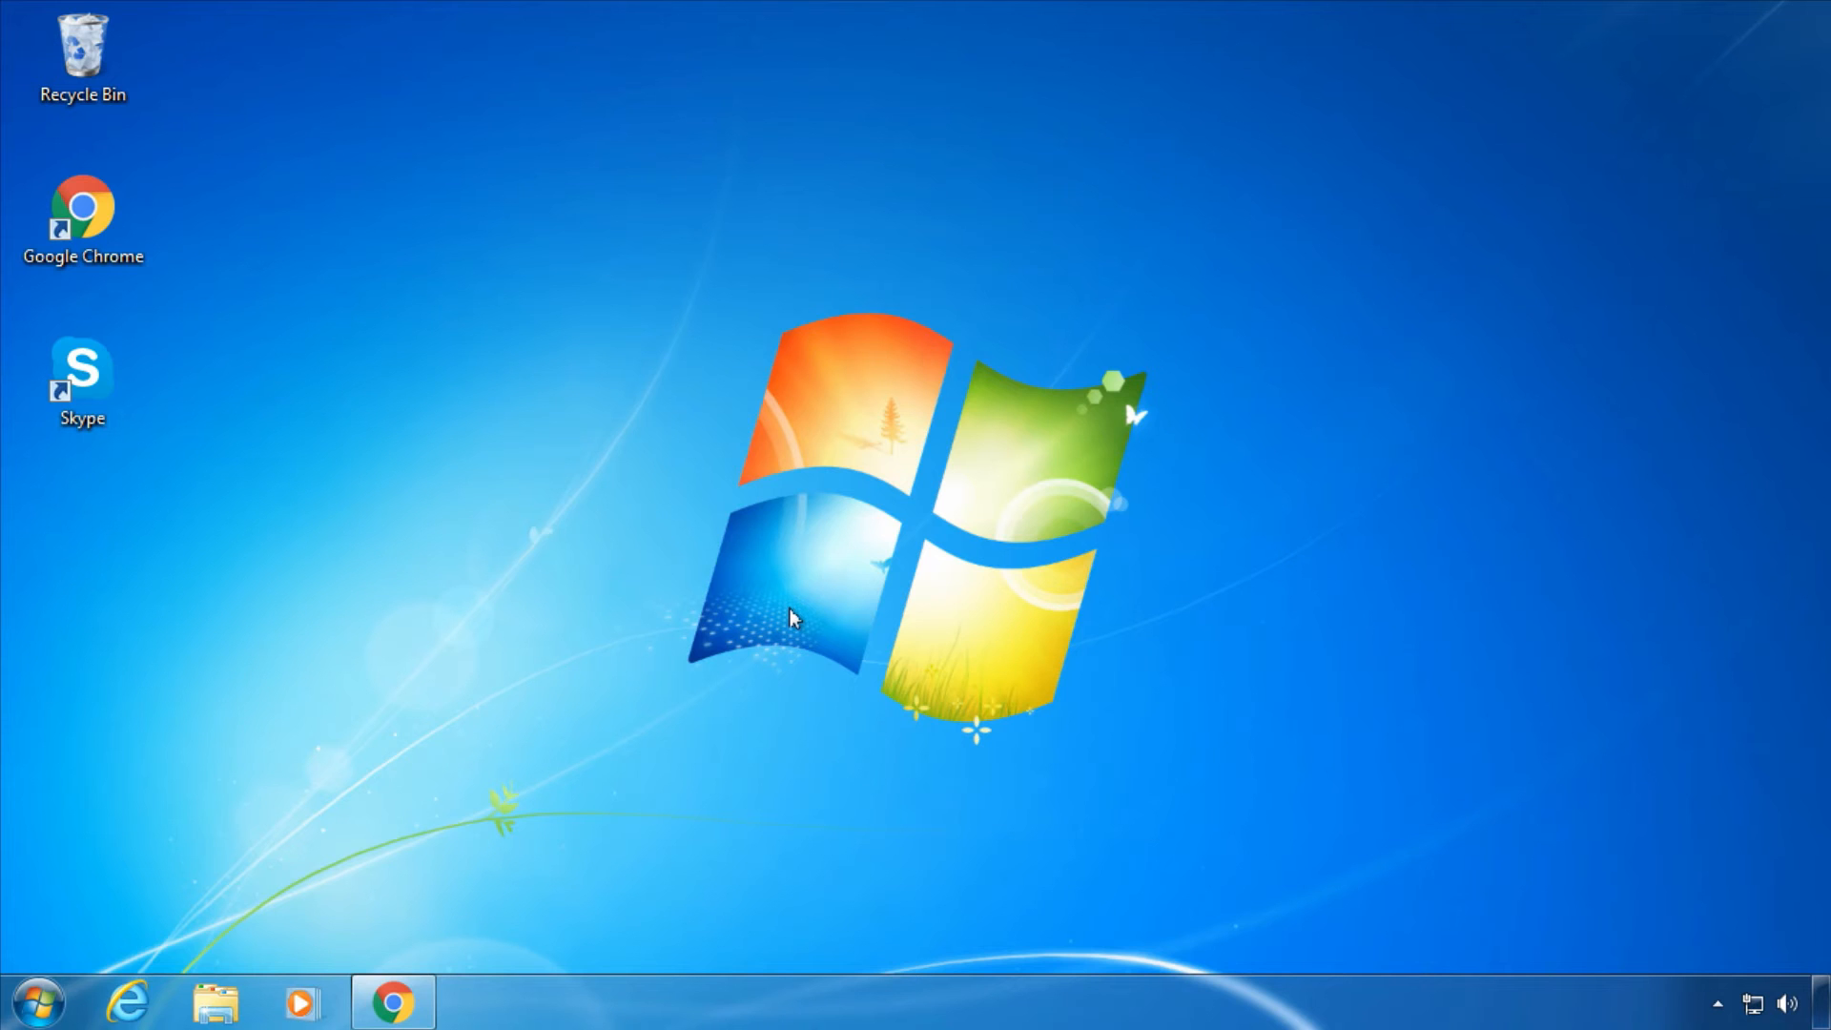
pyautogui.moveTo(426, 541)
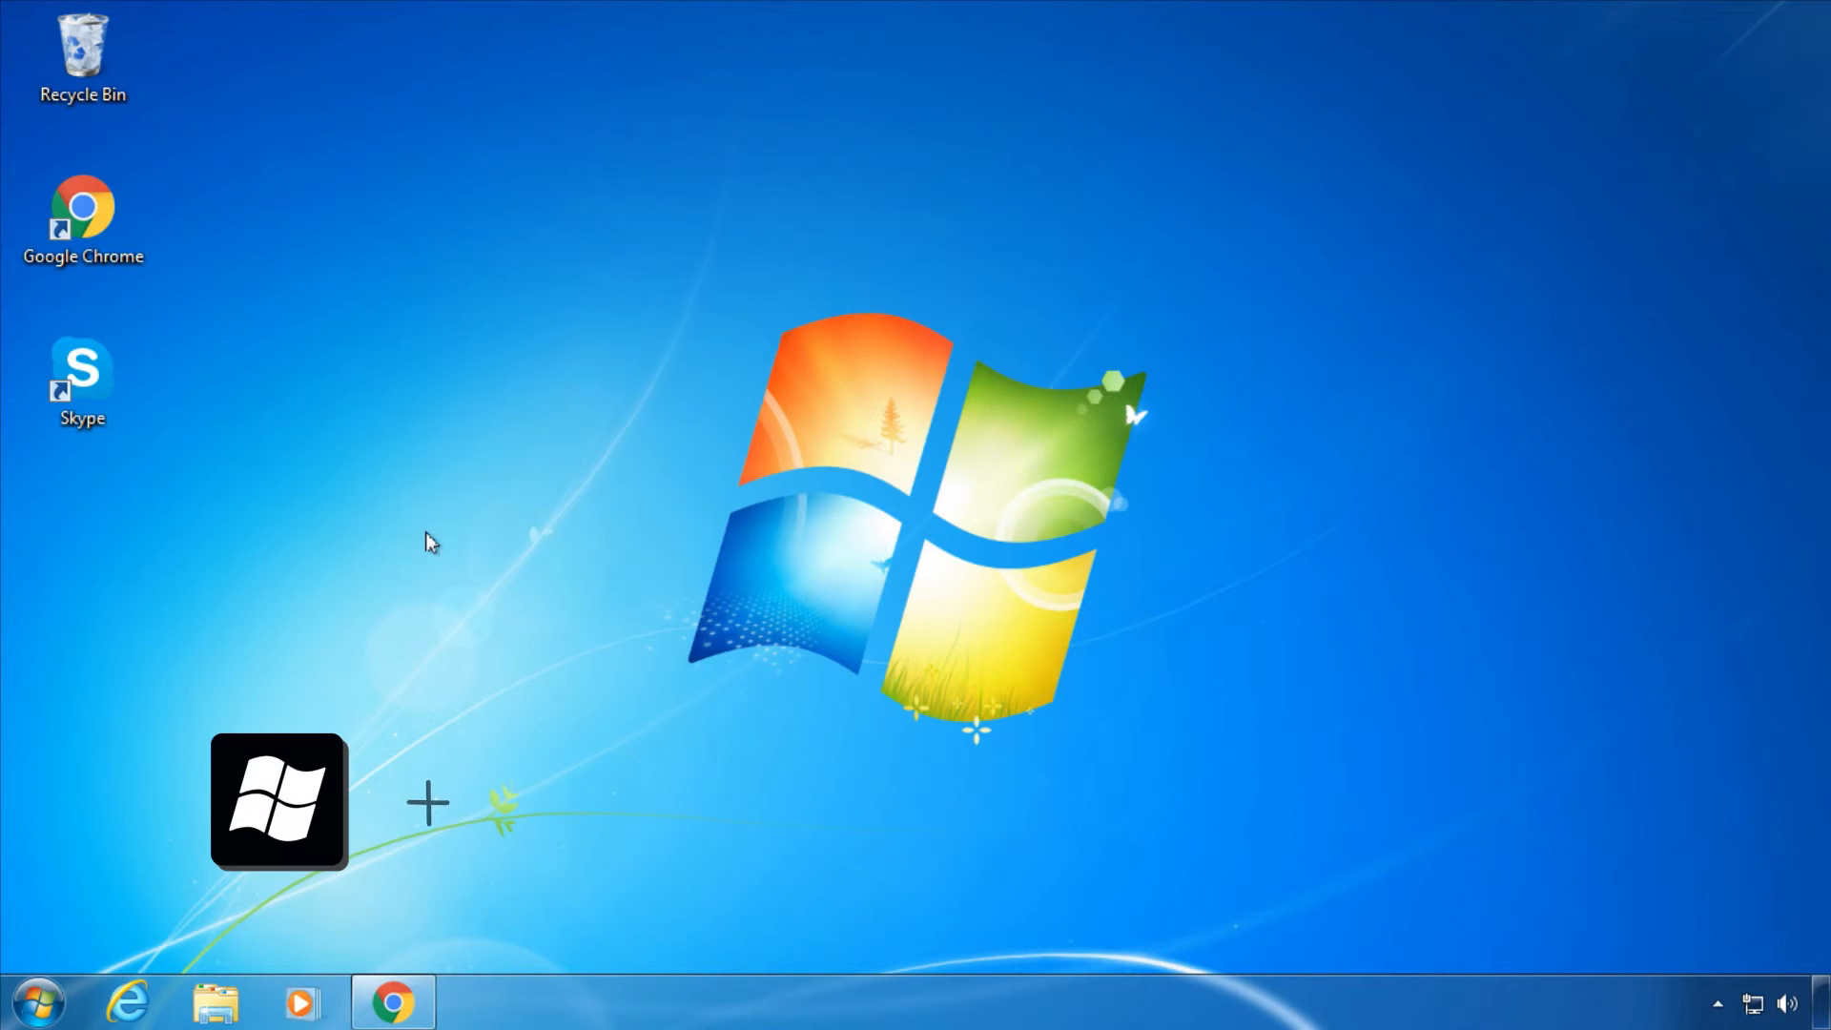
pyautogui.press('win+p')
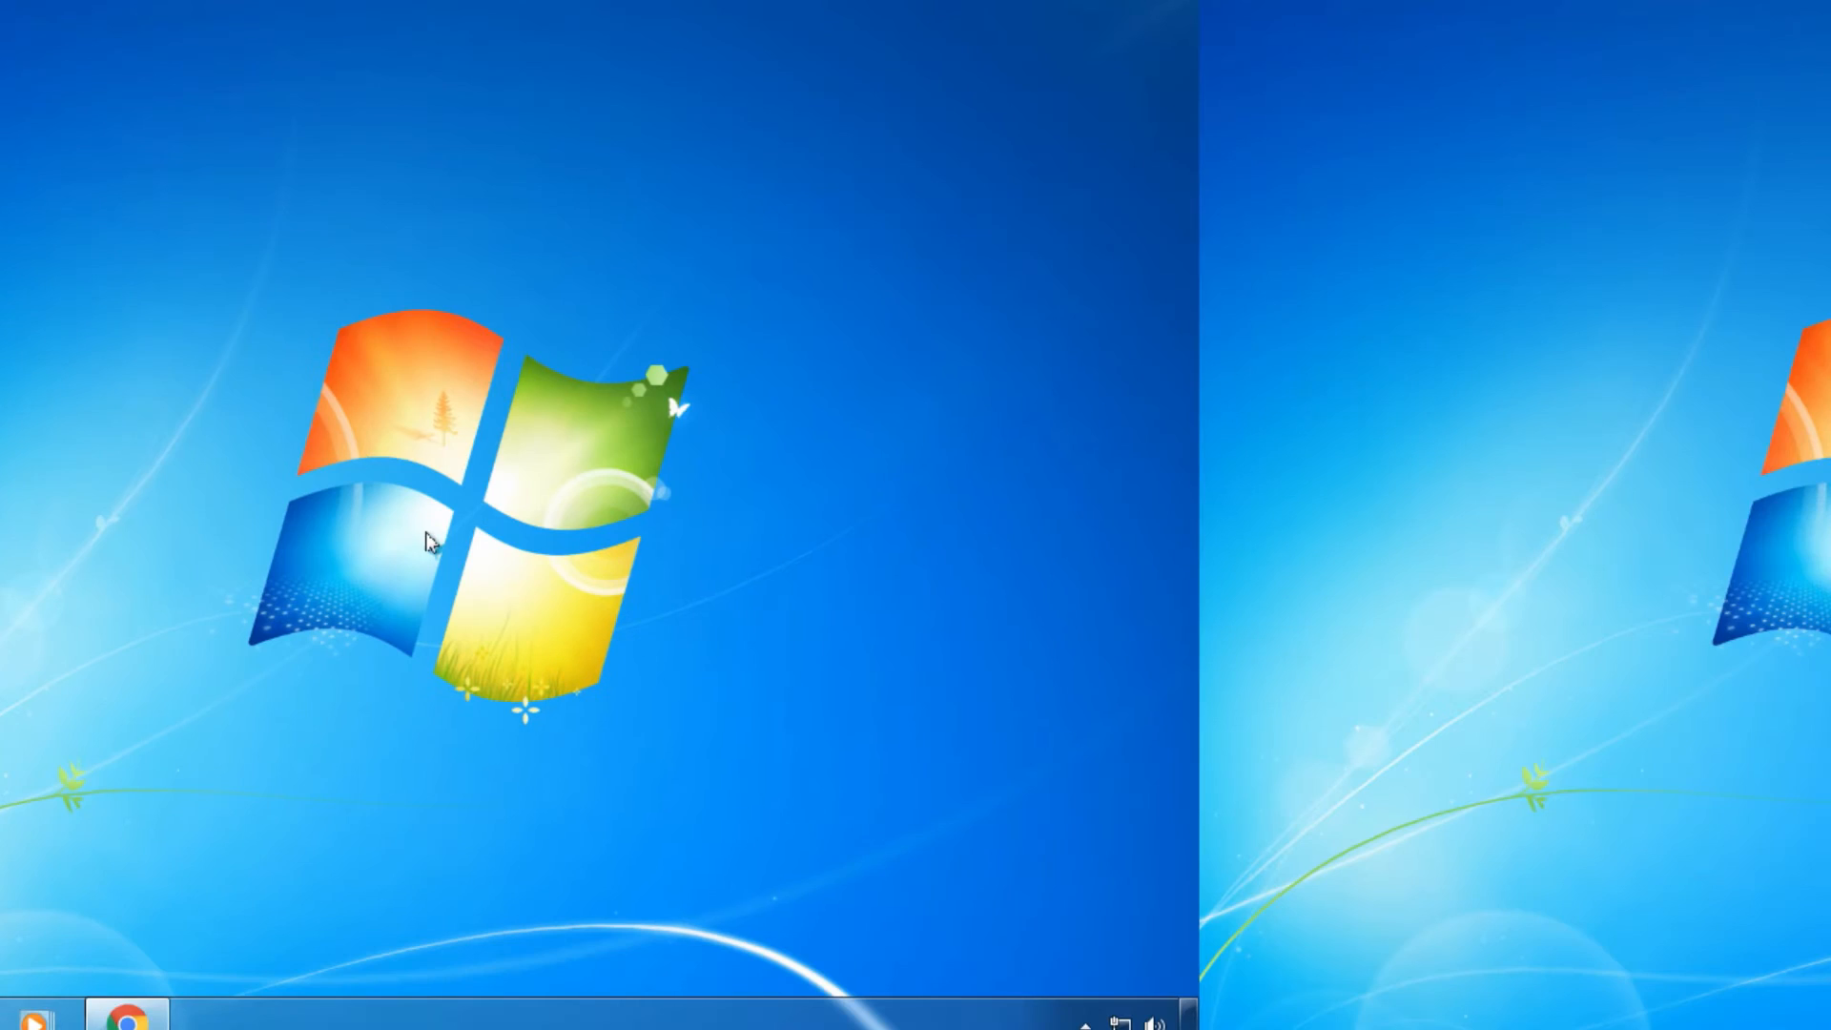
pyautogui.press('win+p')
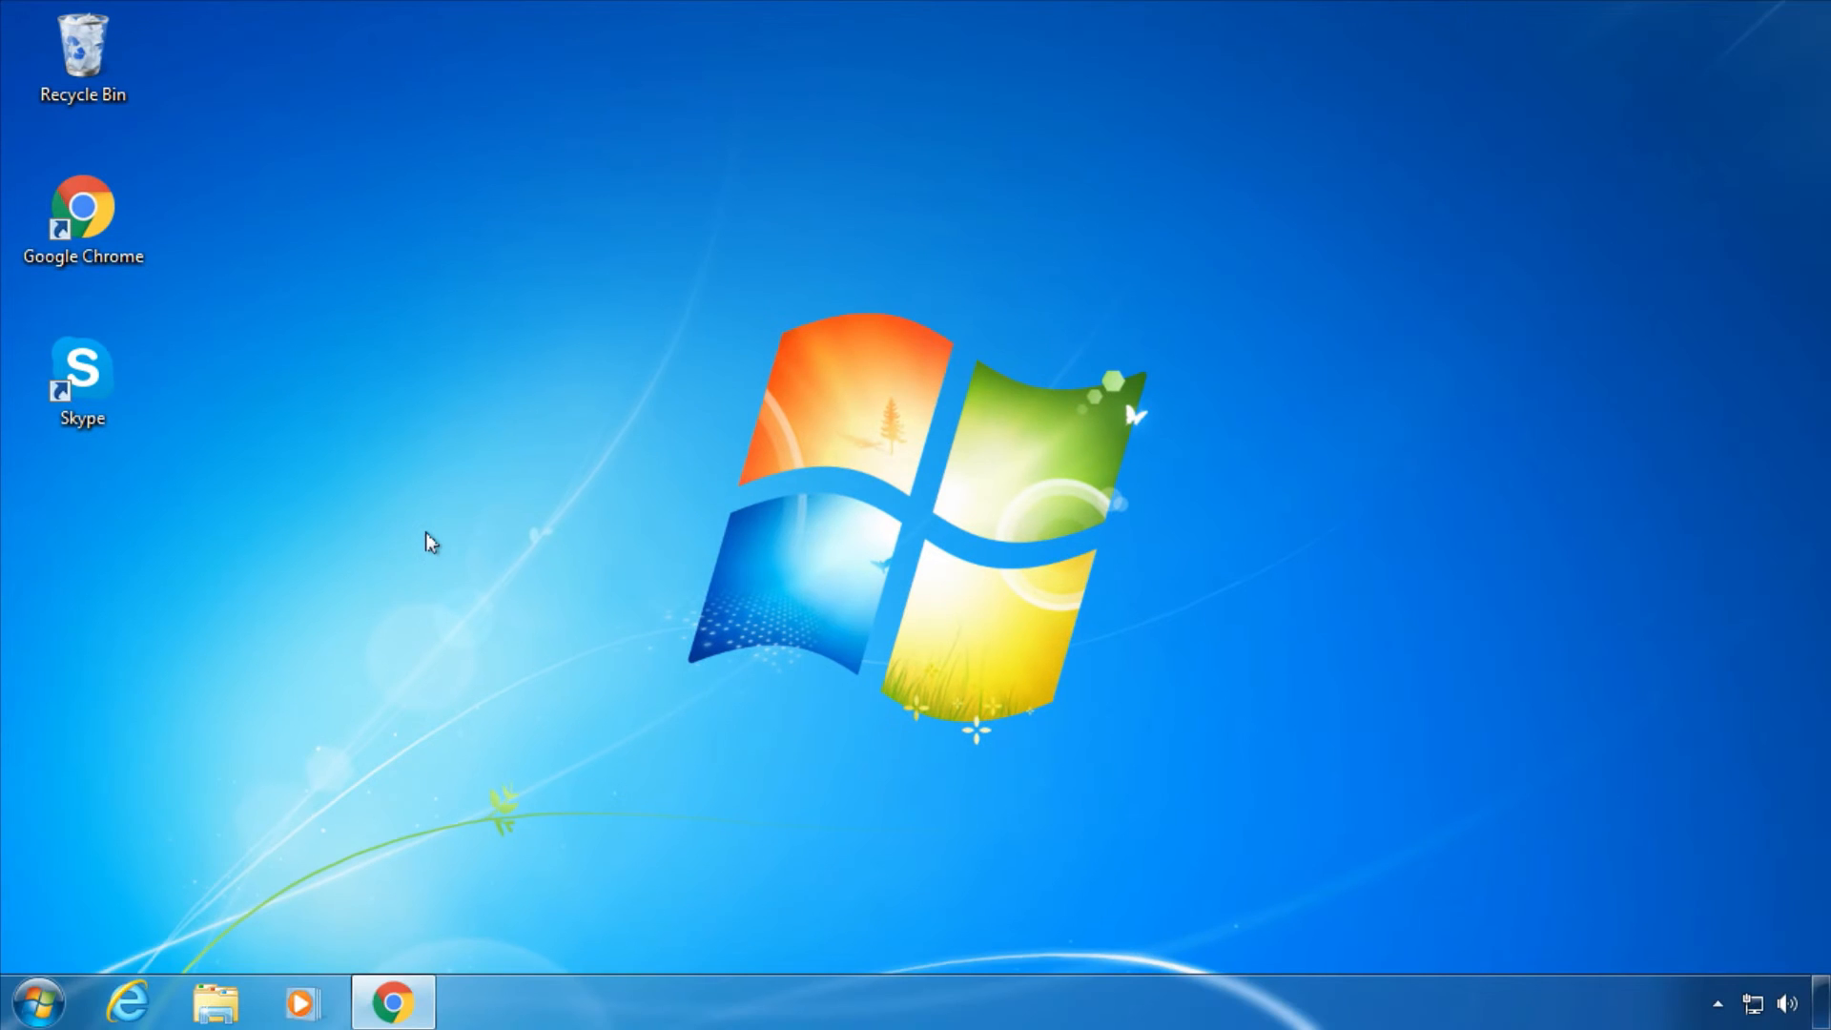
pyautogui.moveTo(1095, 510)
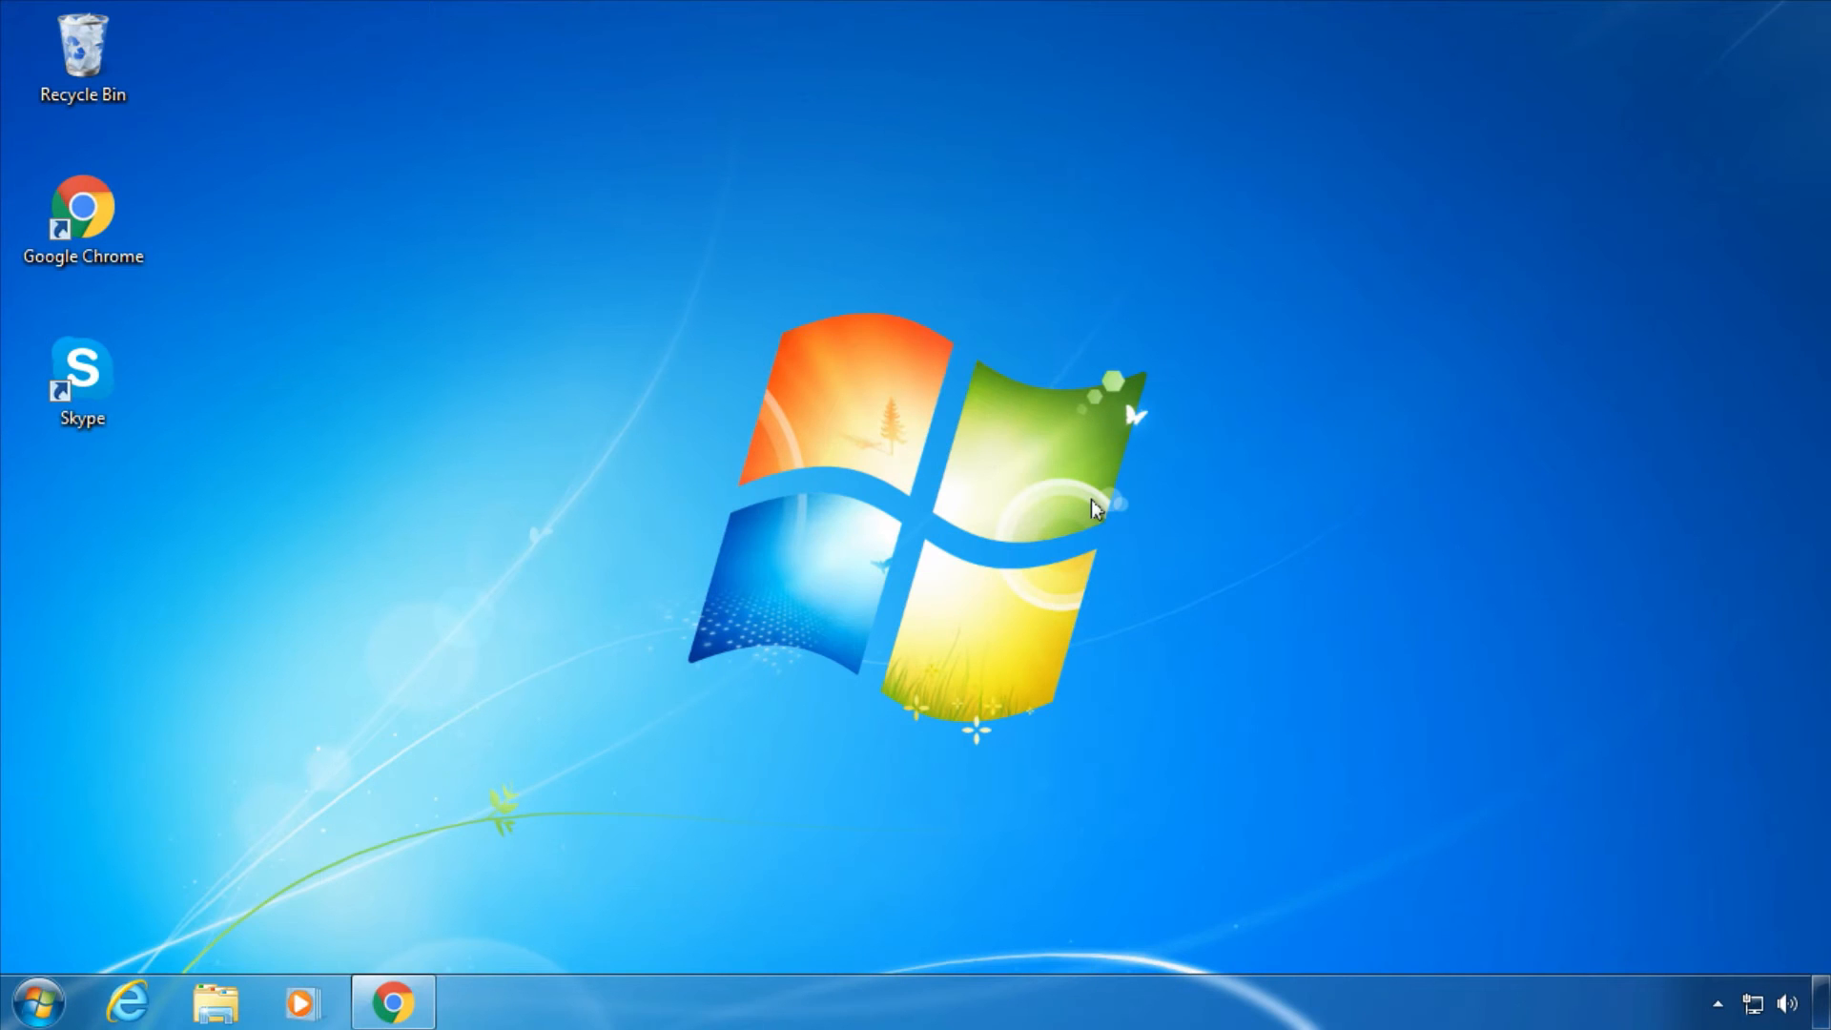
# - Open Task Manager with Ctrl+Shift+Esc to view the running processes
pyautogui.press('ctrl+shift+esc')
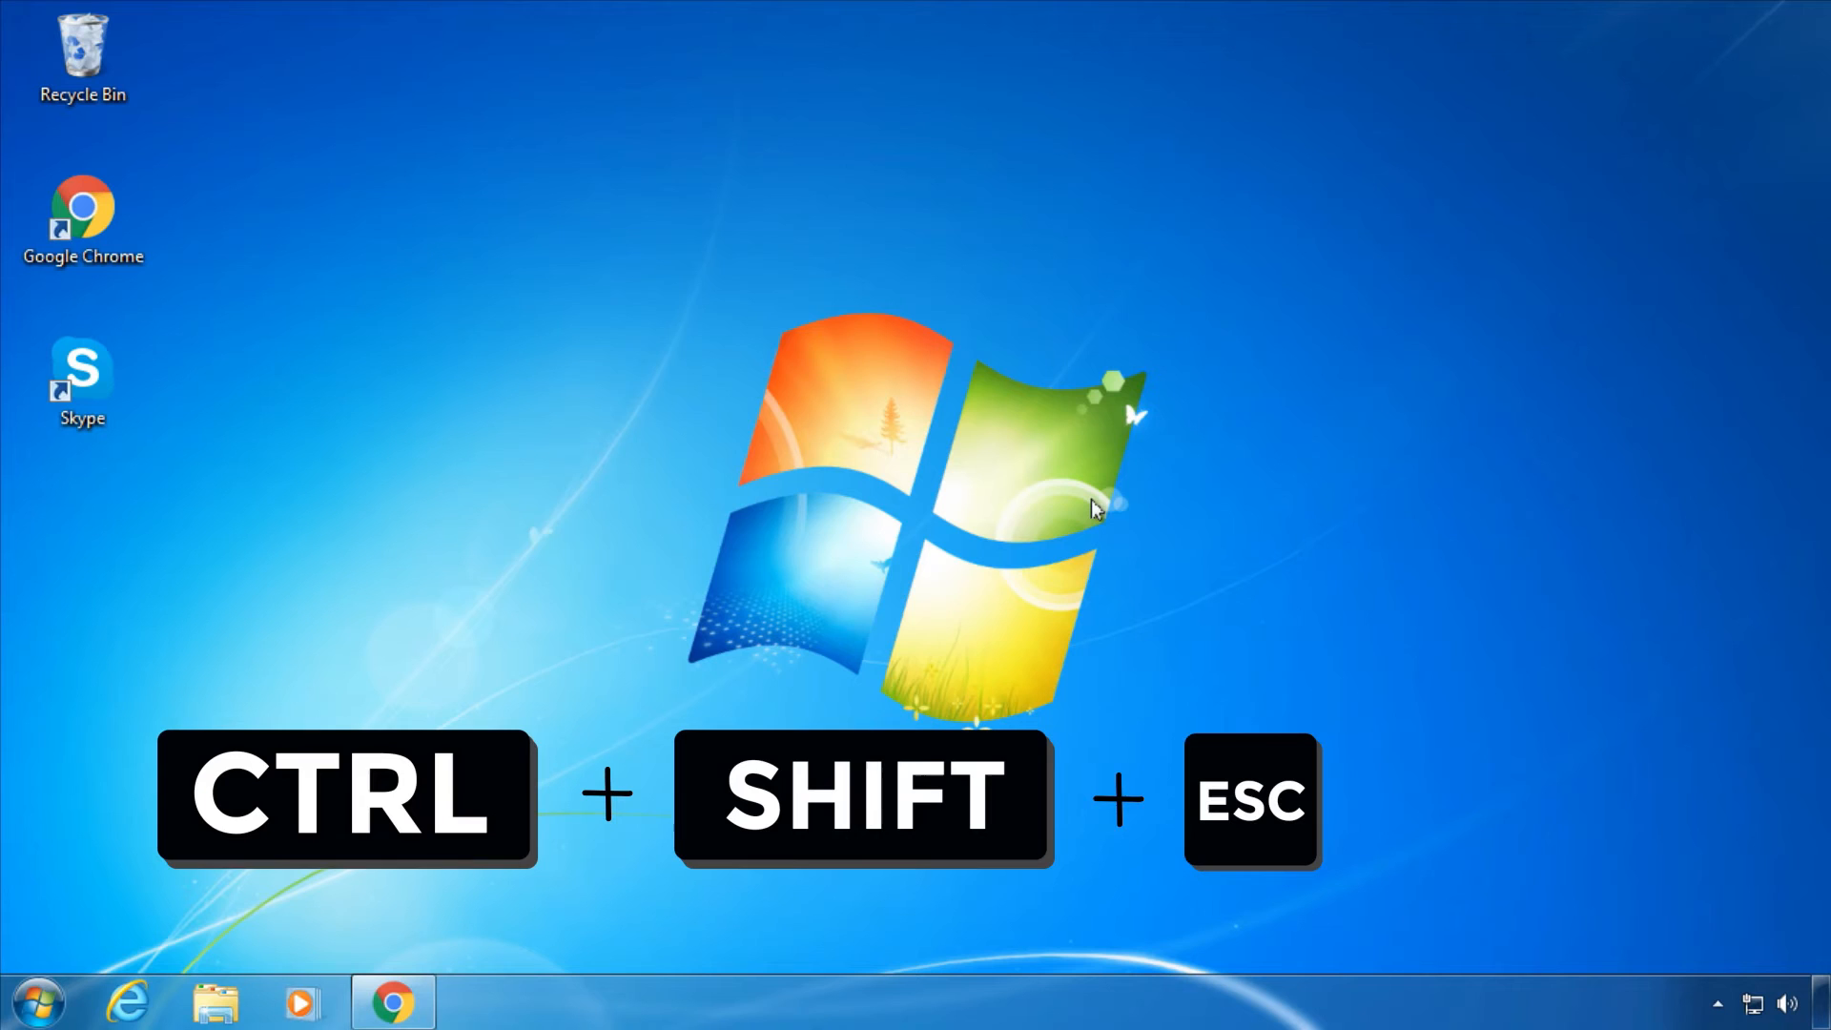
pyautogui.press('ctrl+shift+esc')
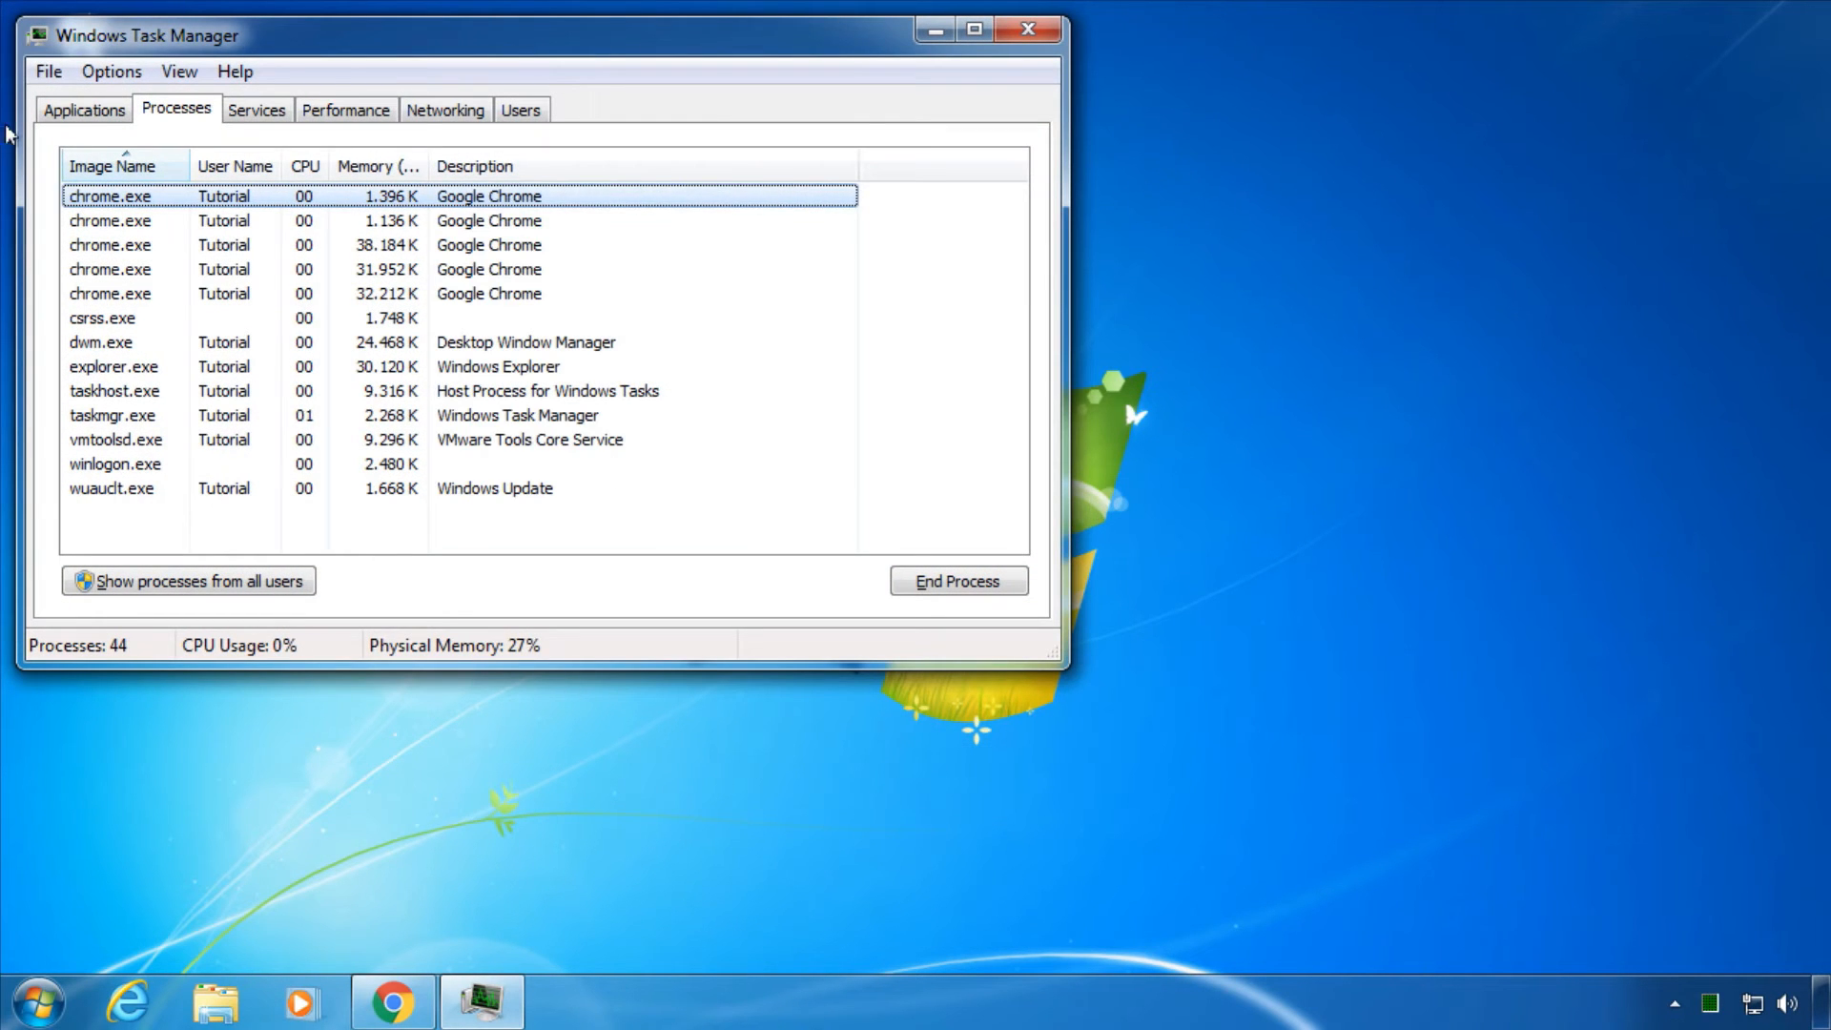
pyautogui.click(83, 109)
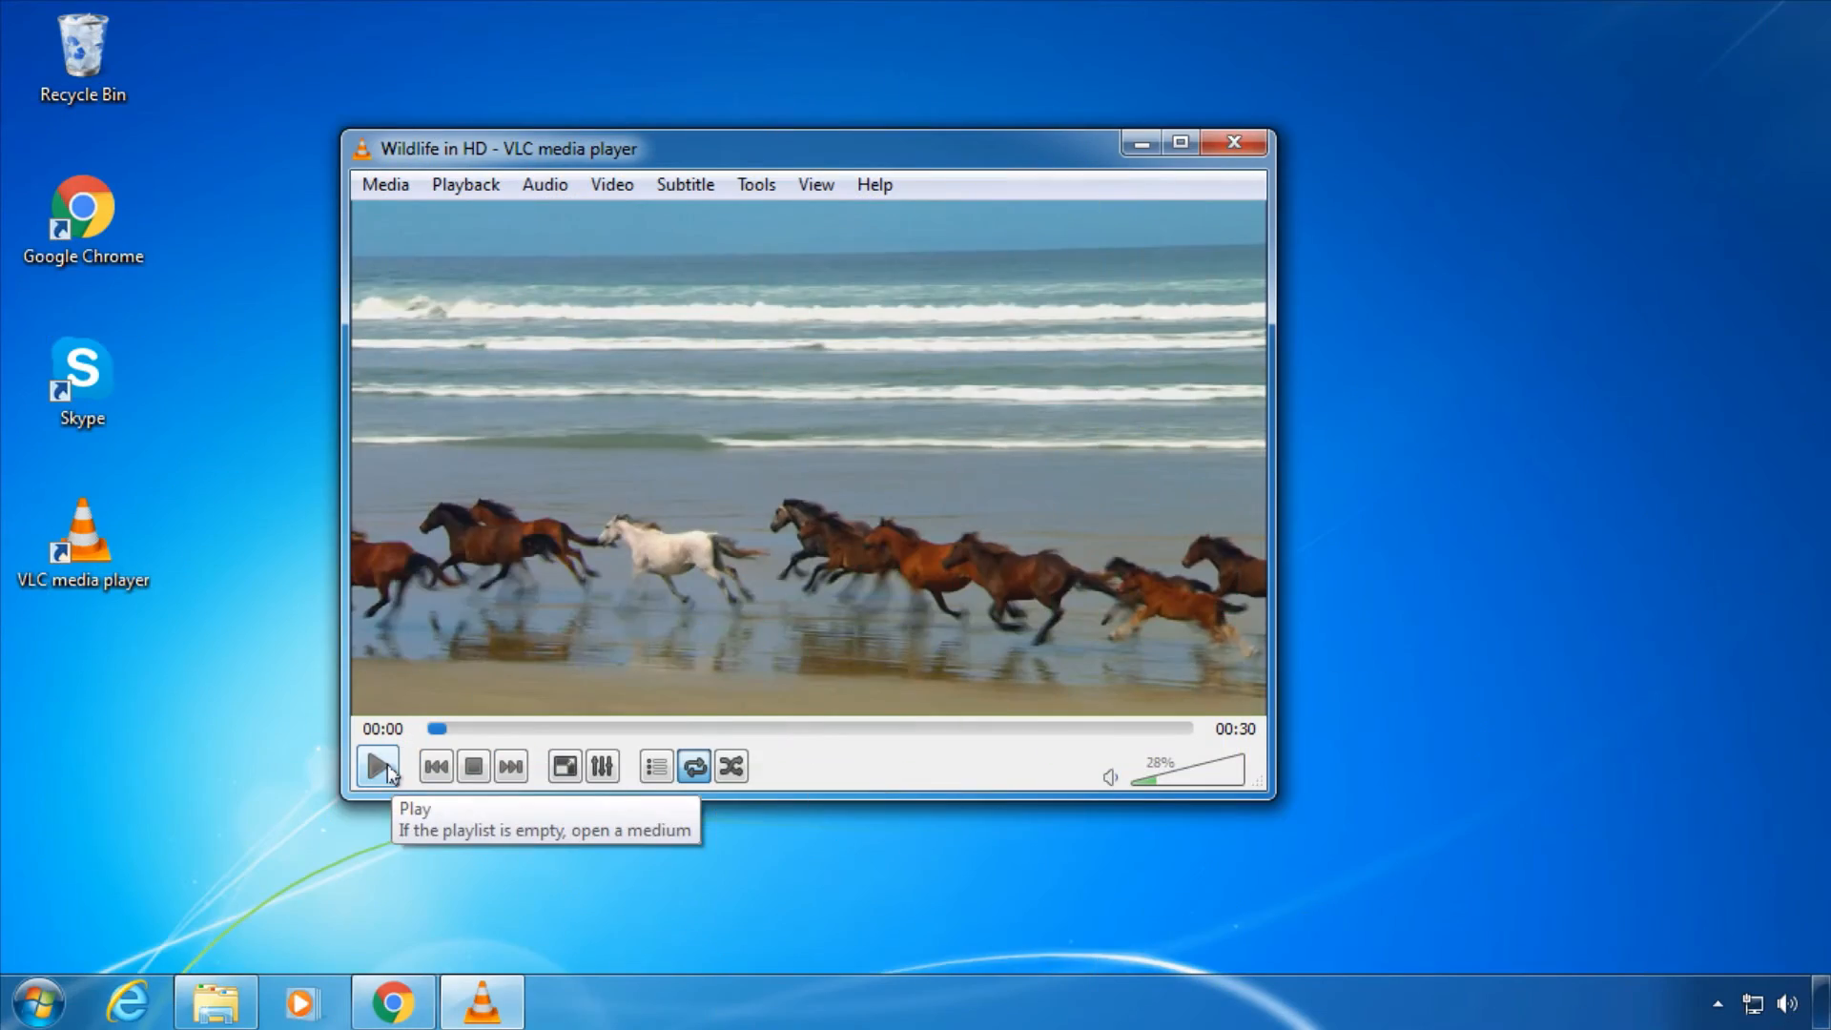
# - Play 'Wildlife in HD' and shift the audio delay to 50 ms
pyautogui.click(378, 766)
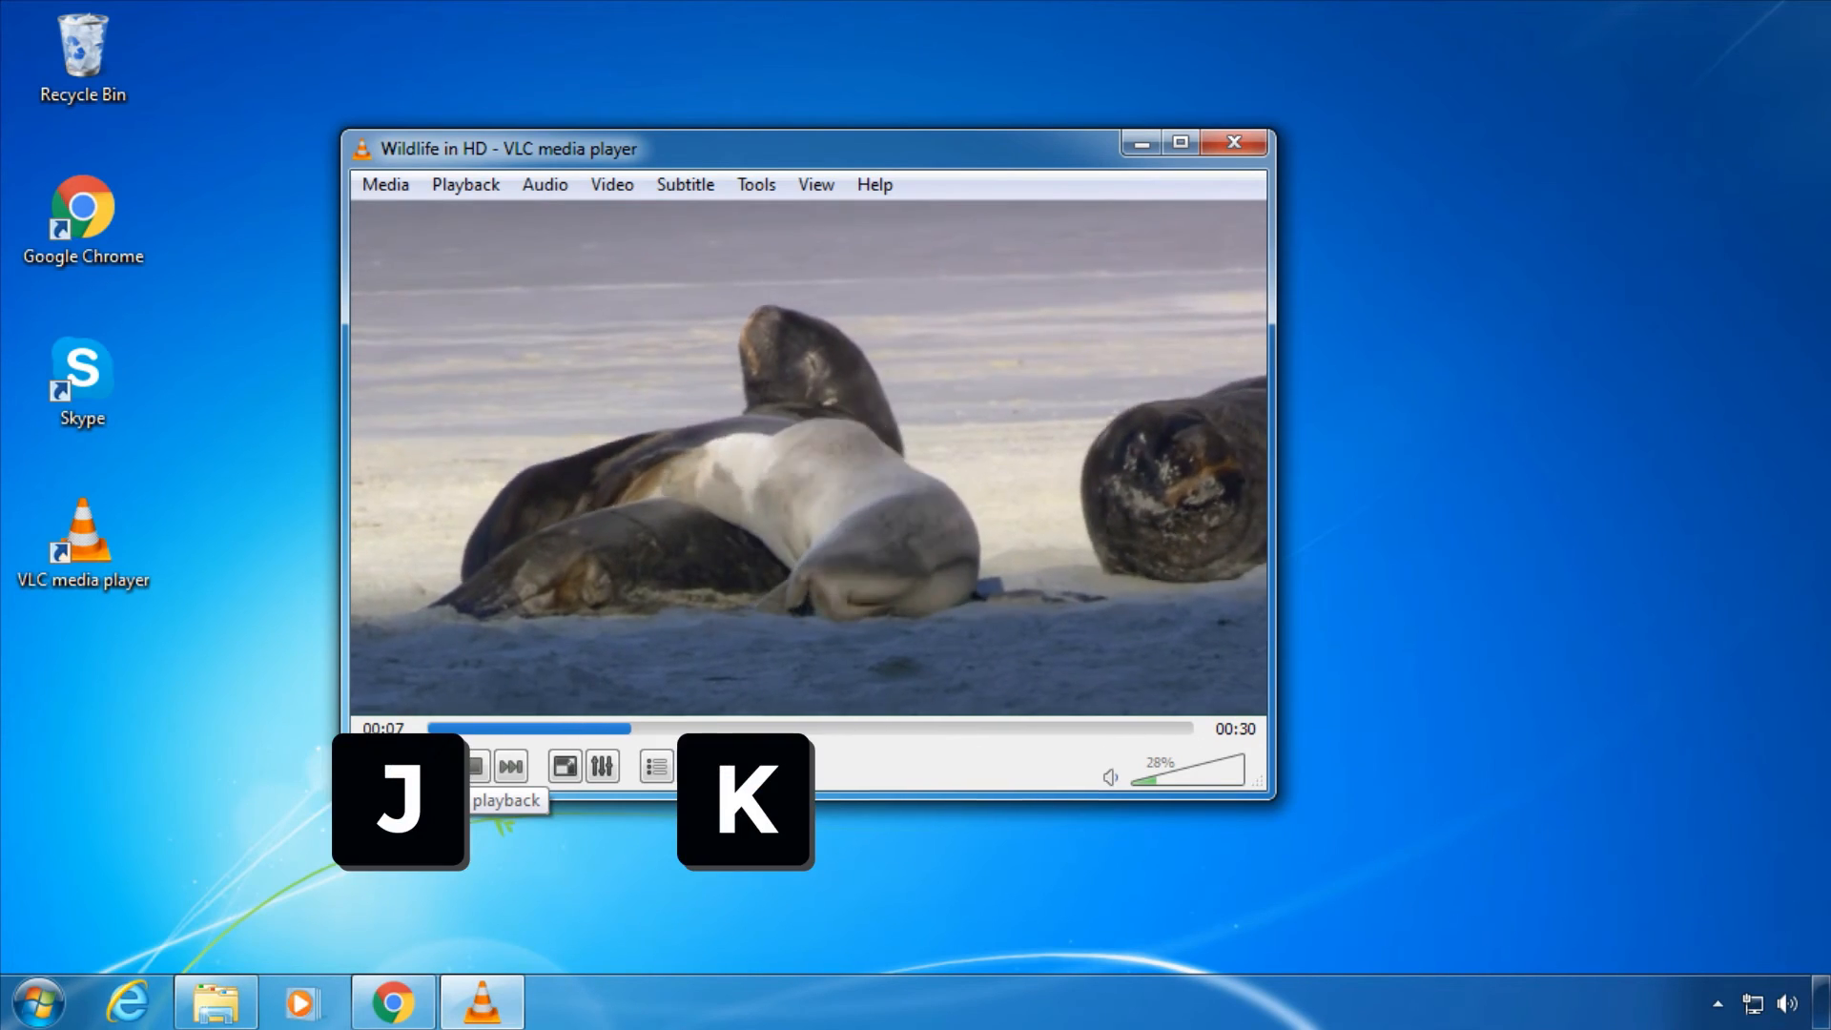
pyautogui.press('k')
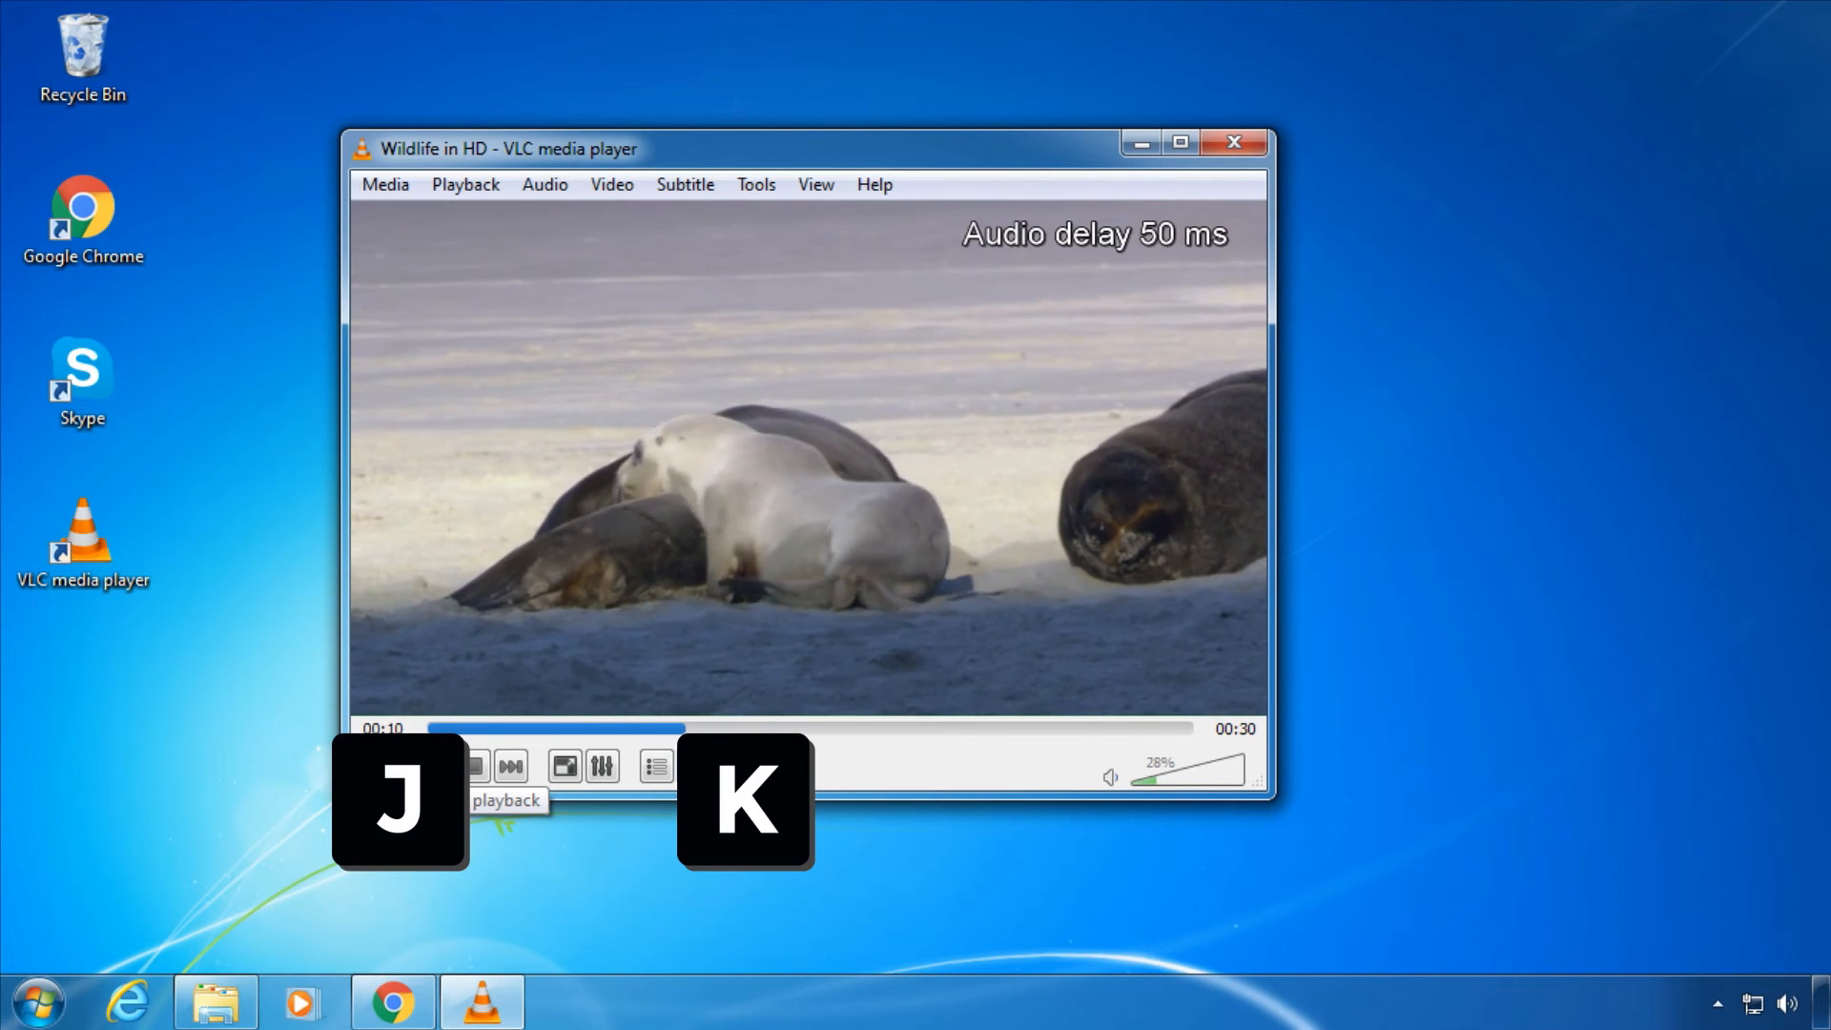
pyautogui.press('k')
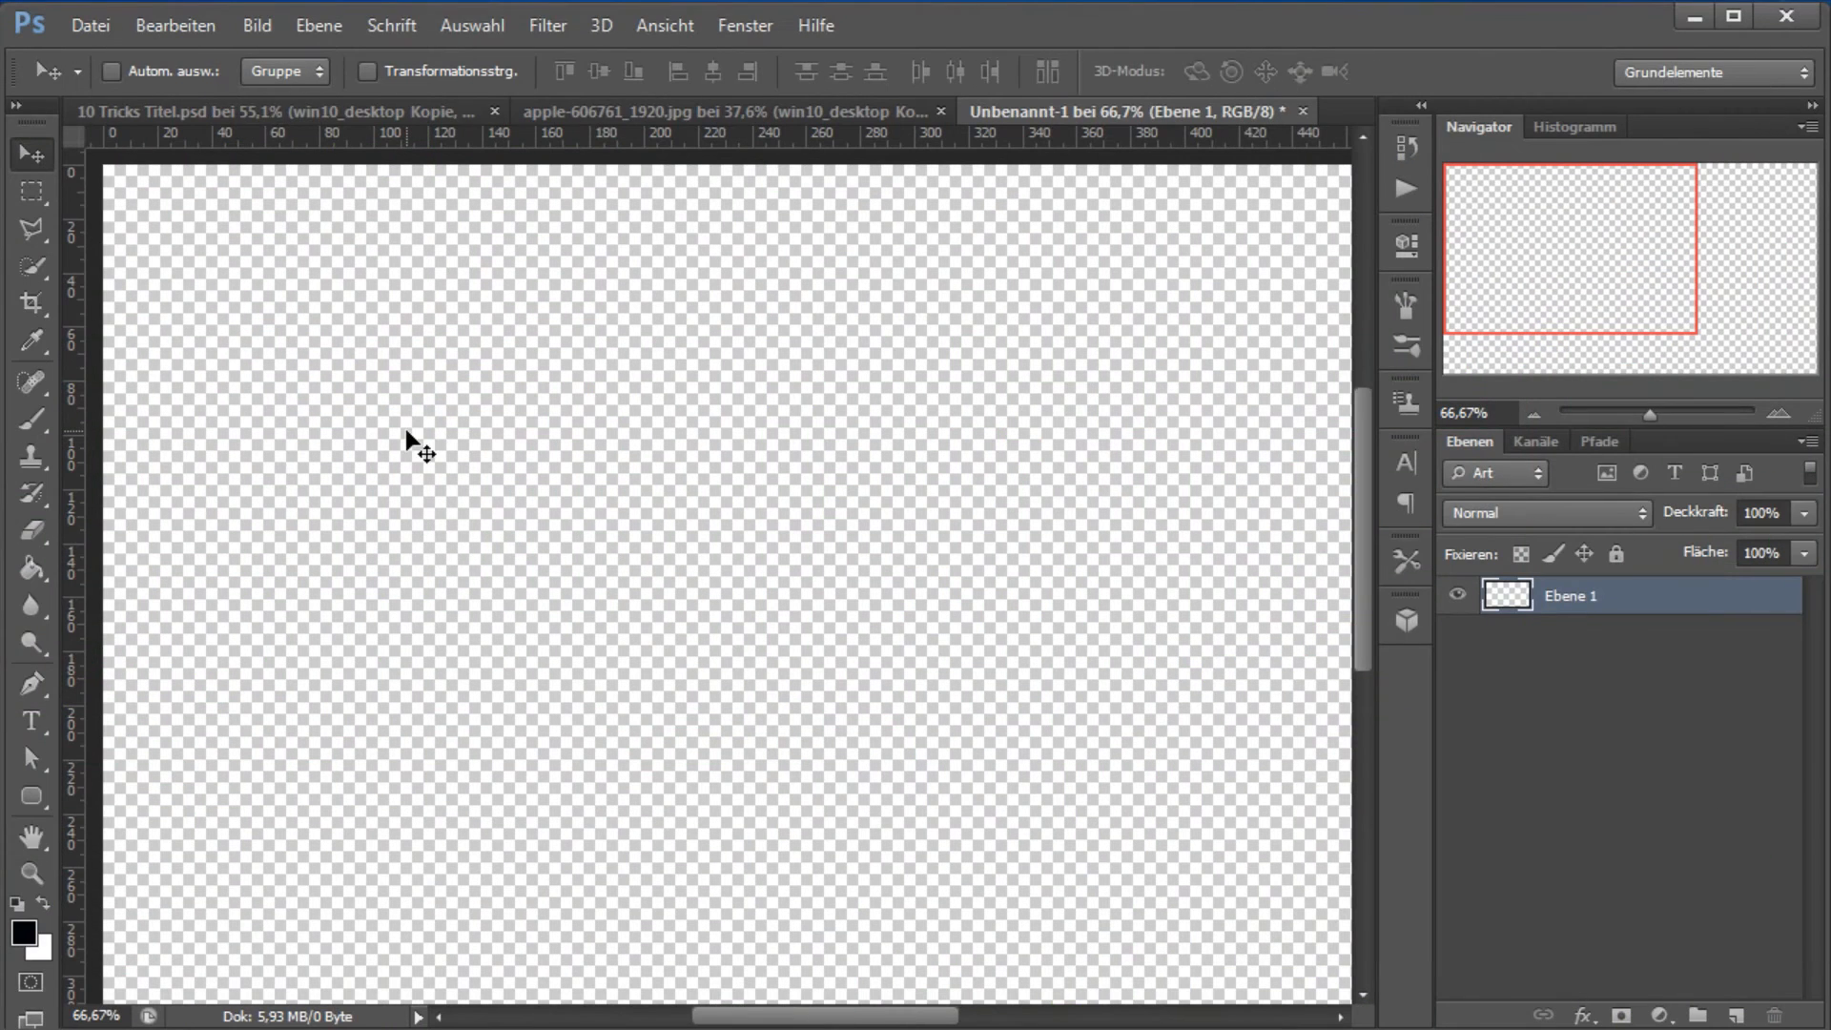
pyautogui.moveTo(394, 443)
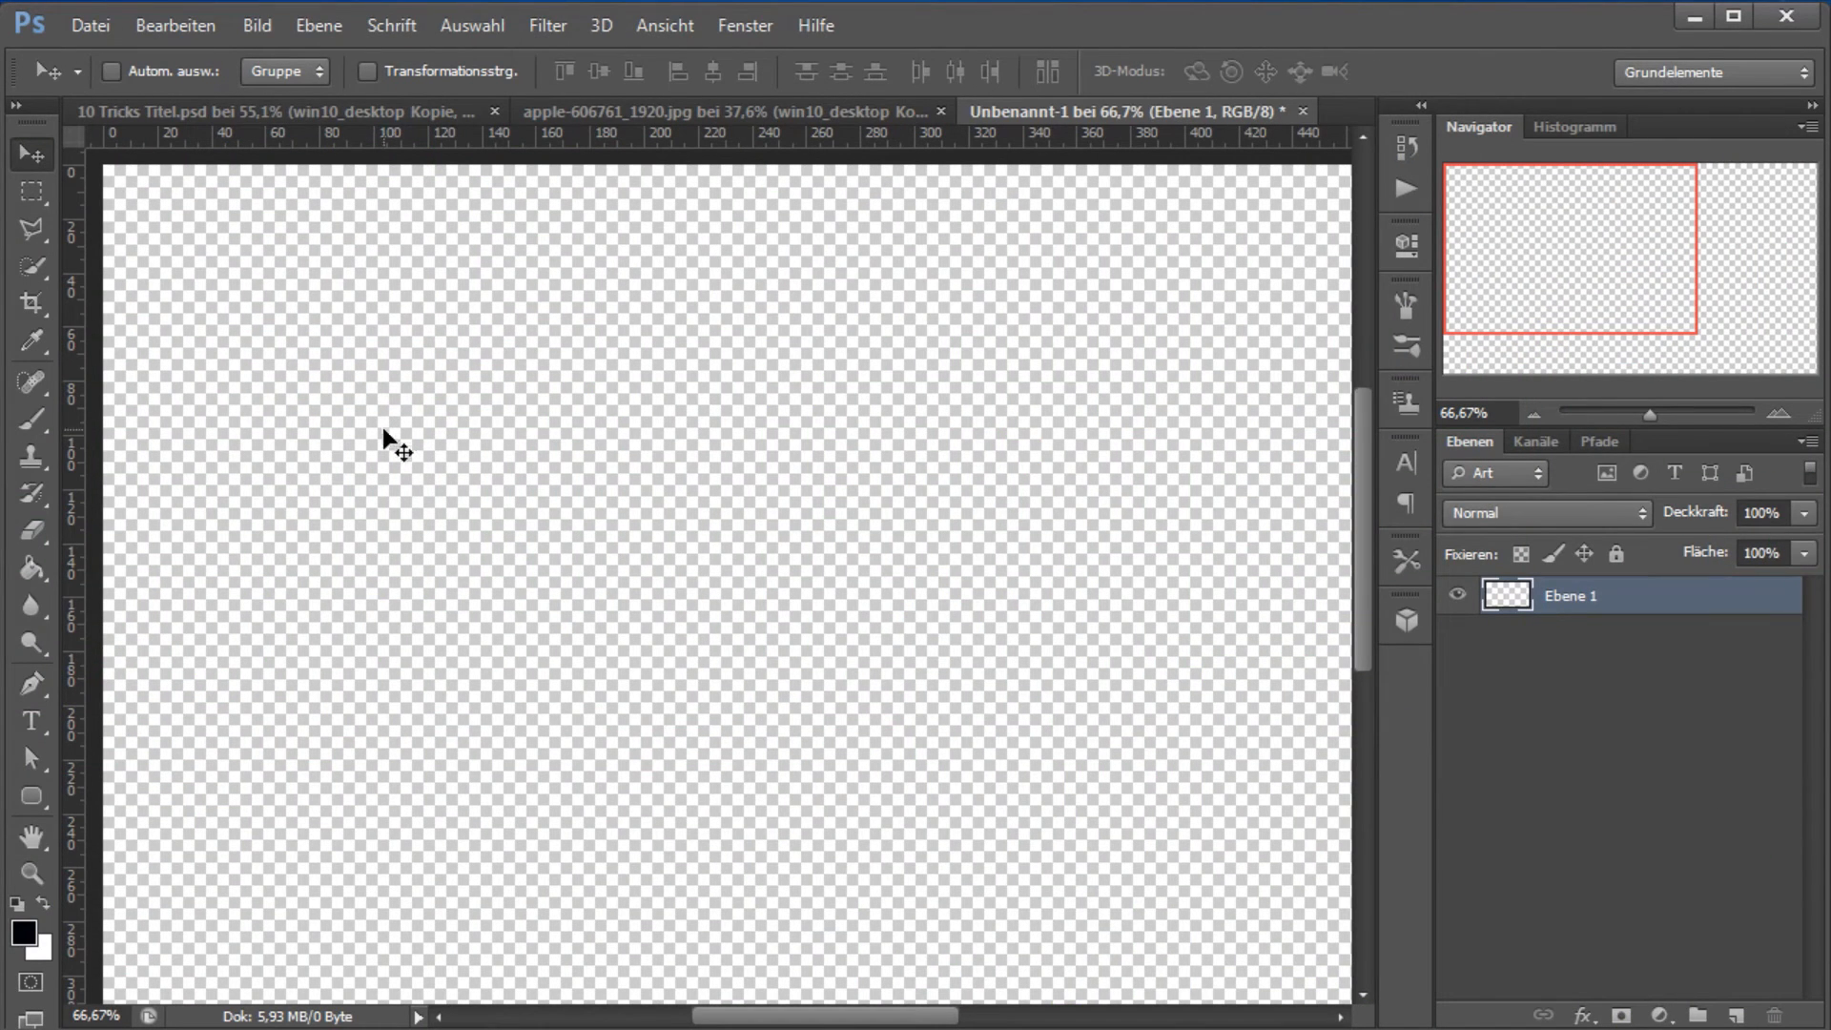
# - Mark a small rectangular selection at the lower left of the blank canvas
pyautogui.click(29, 193)
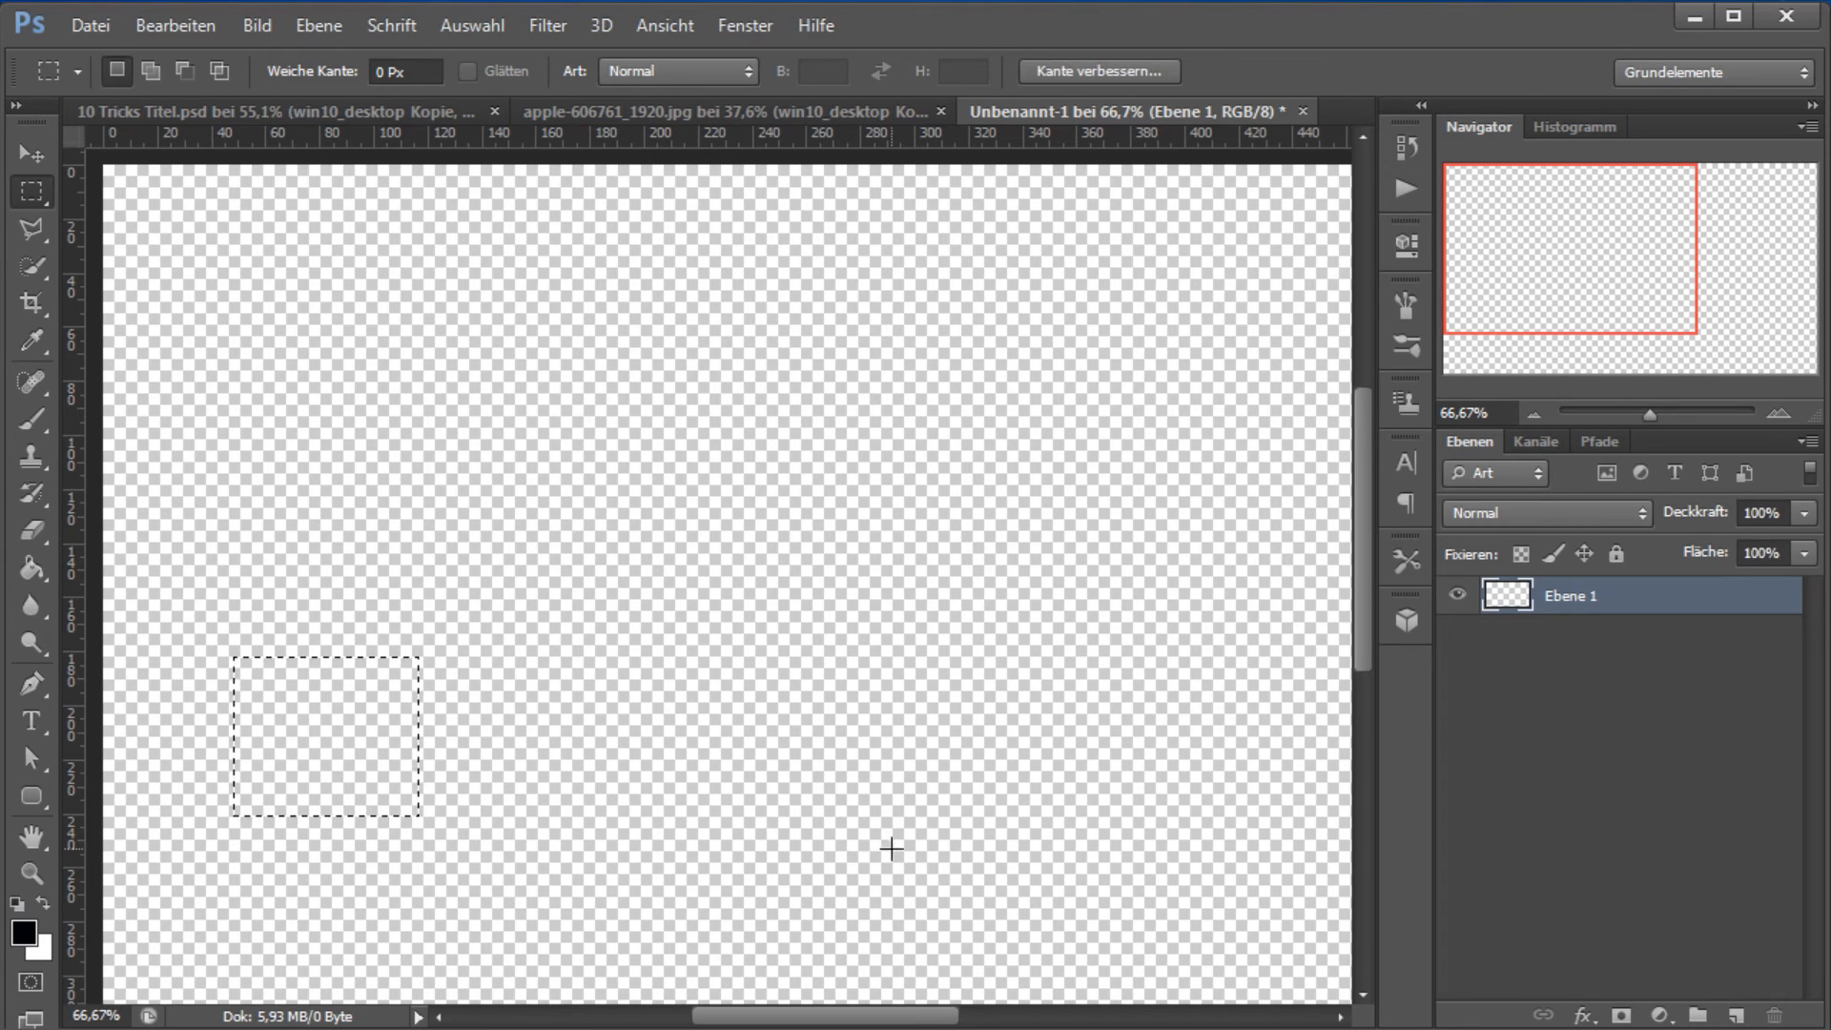
pyautogui.click(392, 1001)
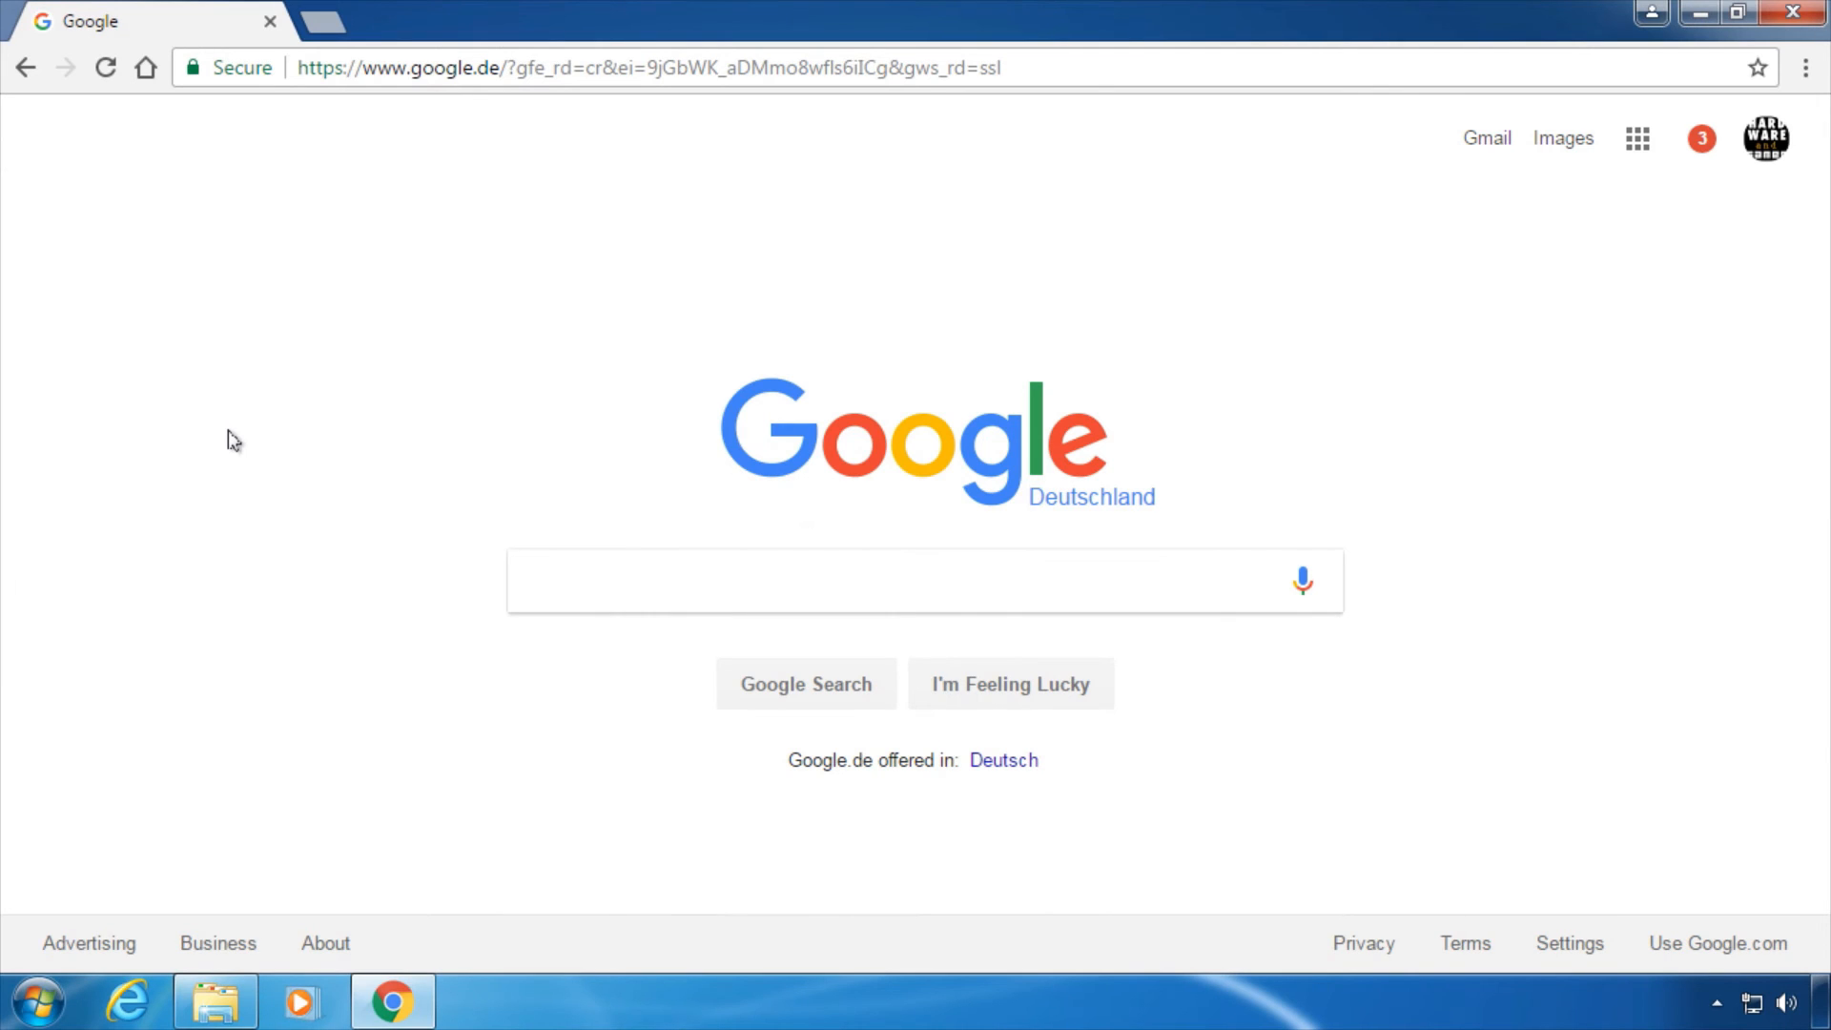